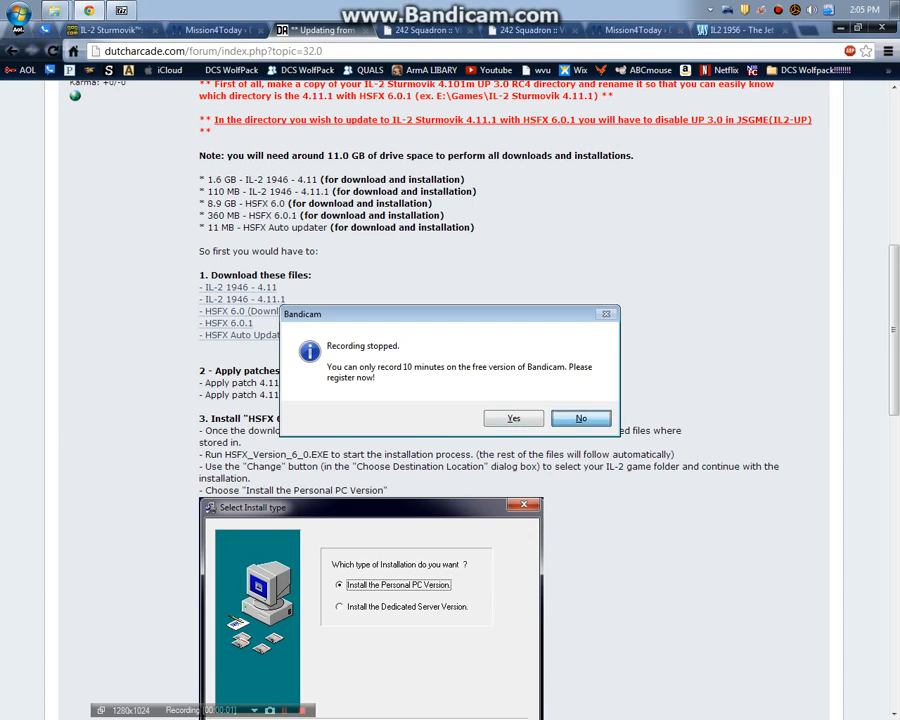
Switch to the 242 Squadron HSFX IL-2 Mod Software Releases forum tab and scroll the listing.
{"action": "left_click", "coordinate": [580, 418]}
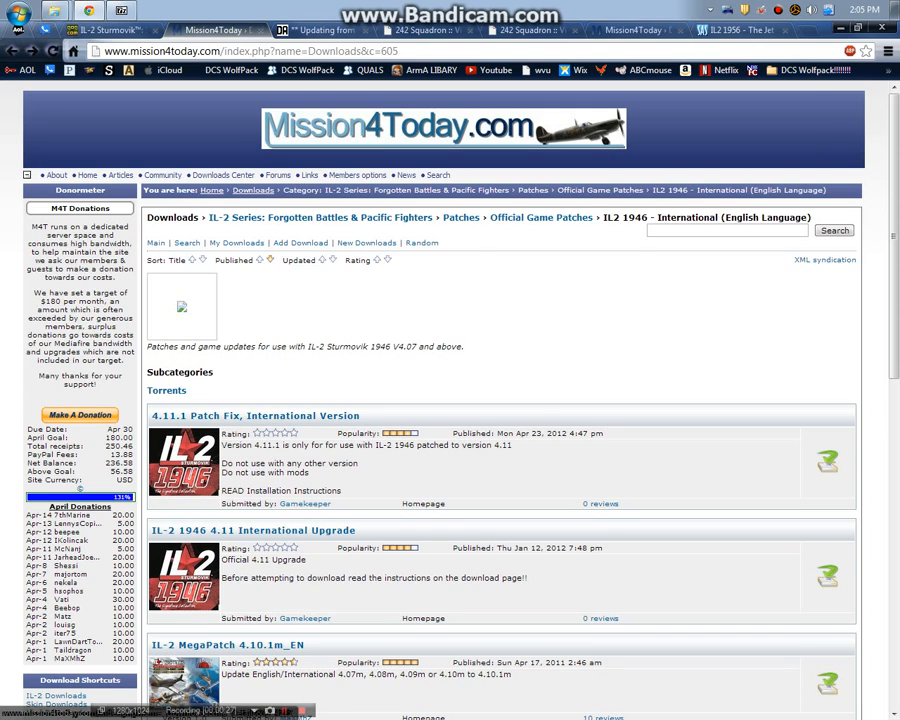
{"action": "scroll", "scroll_direction": "down", "scroll_amount": 3}
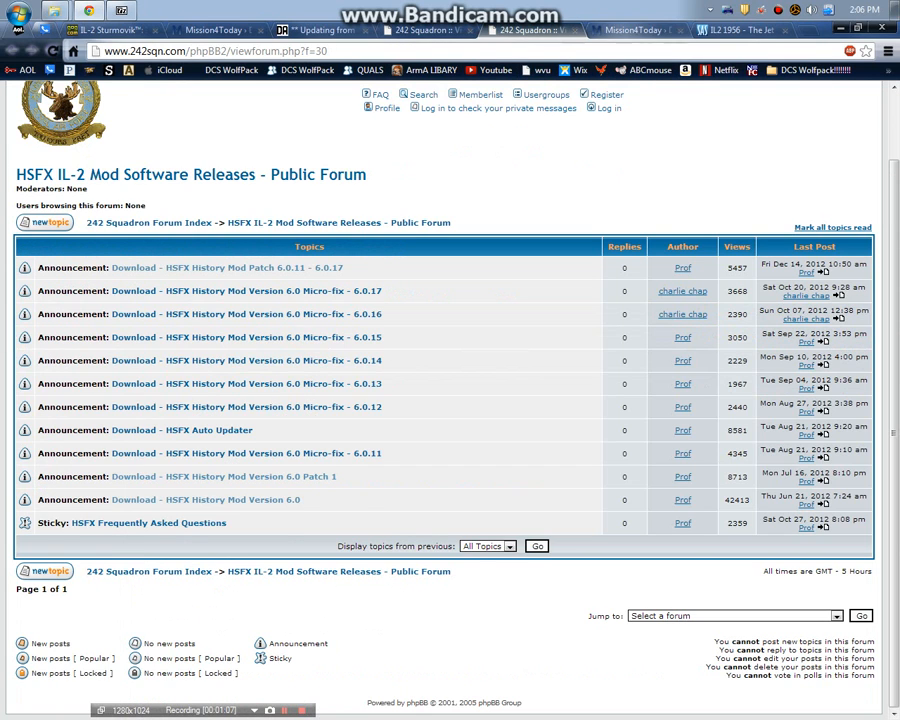
Bring up Windows Explorer at D:\IL-2 Sturmovik 1946, listing its 388 items.
{"action": "left_click", "coordinate": [745, 27]}
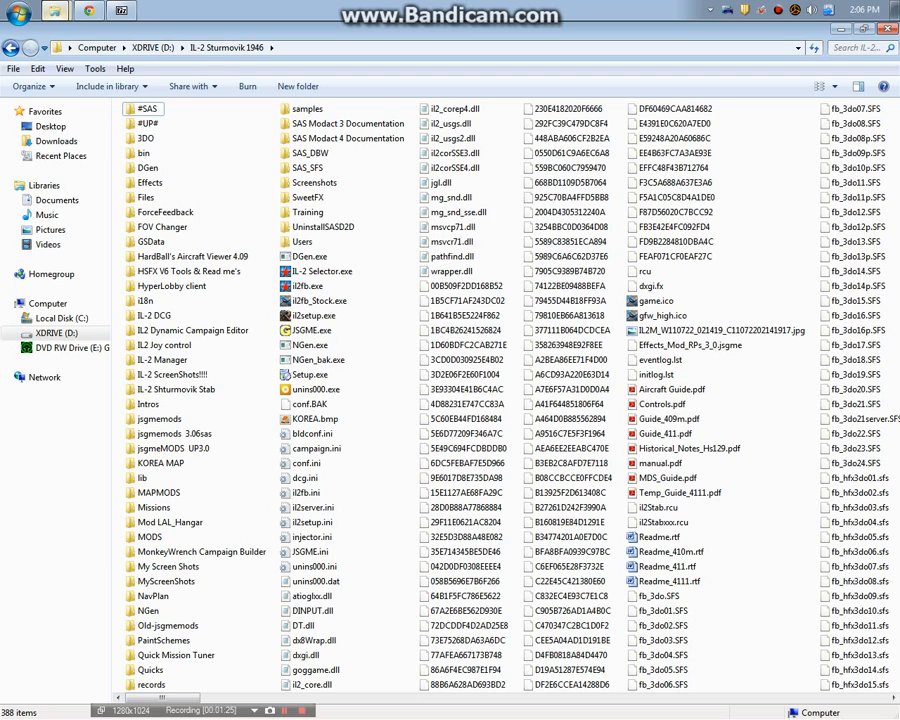
{"action": "mouse_move", "coordinate": [308, 330]}
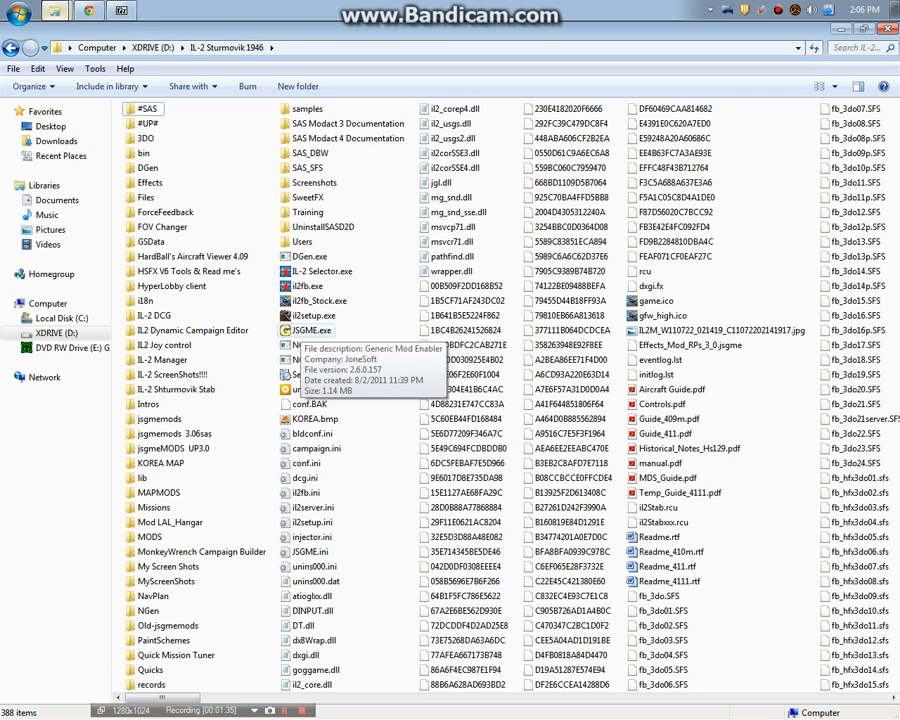
Launch JSGME.exe and activate the HSFX history mod from Available Mods.
{"action": "double_click", "coordinate": [312, 330]}
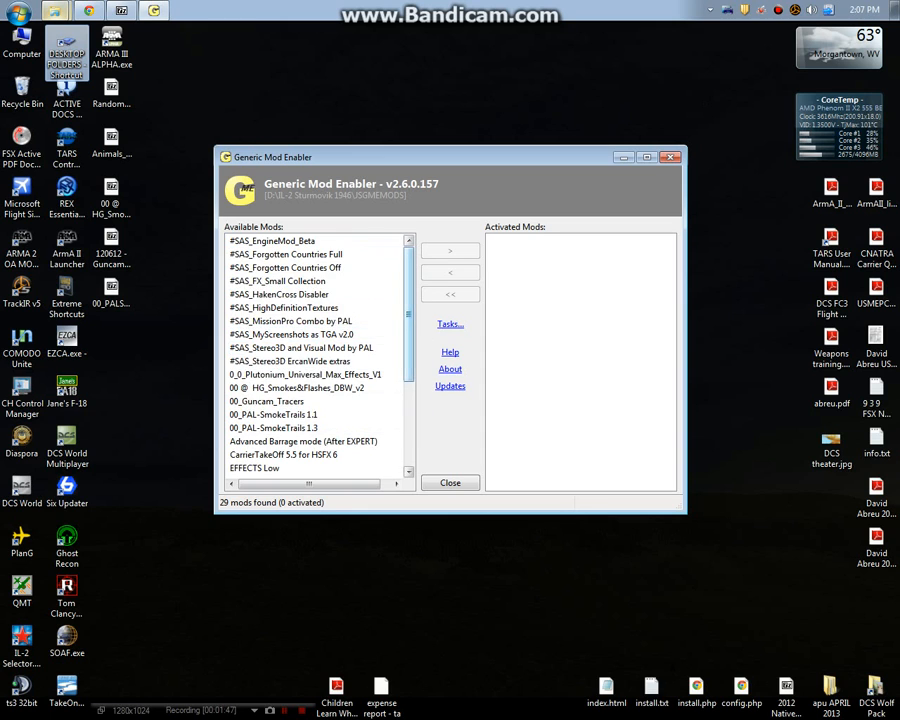
{"action": "scroll", "scroll_direction": "down", "scroll_amount": 3}
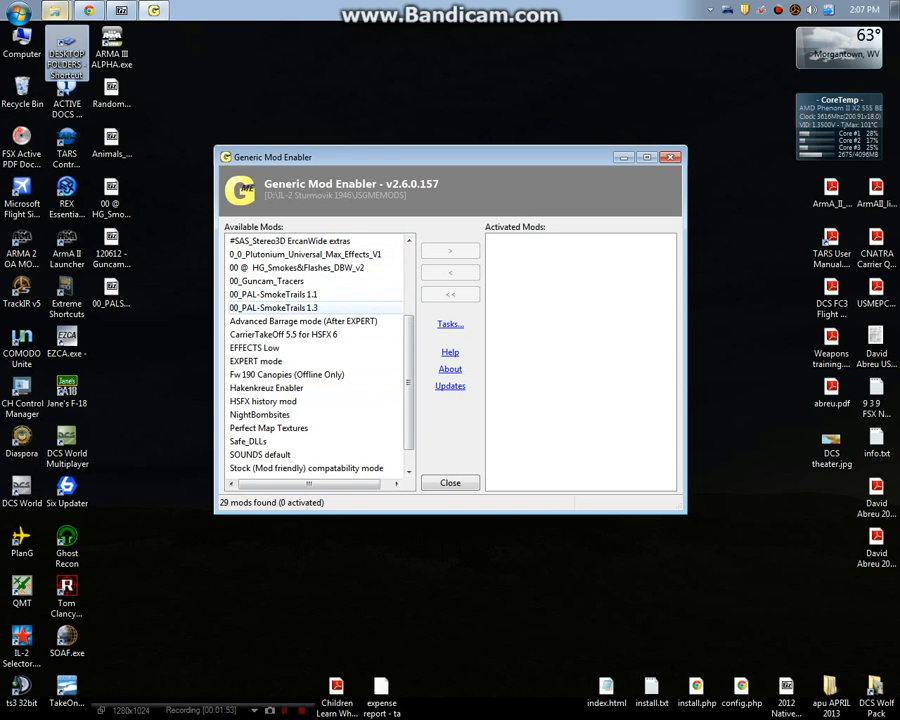
{"action": "scroll", "scroll_direction": "down", "scroll_amount": 3}
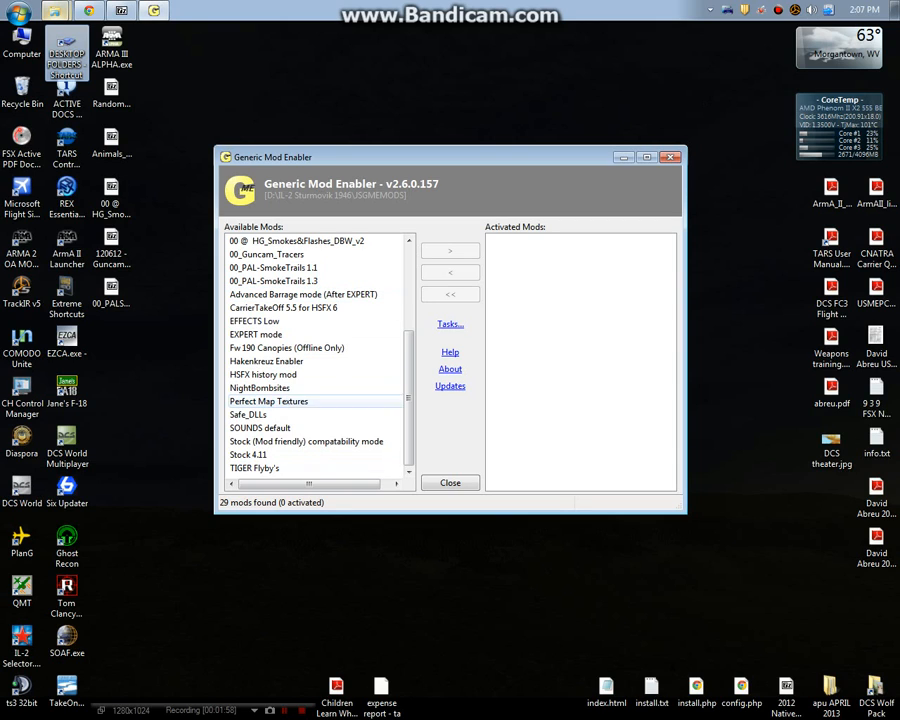
{"action": "left_click", "coordinate": [263, 374]}
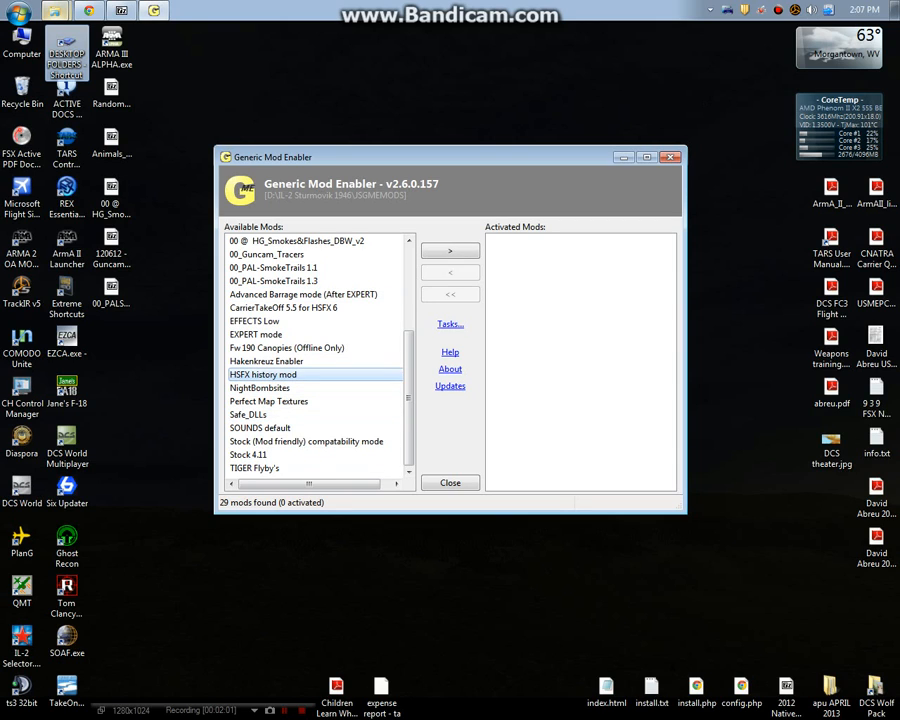
{"action": "left_click", "coordinate": [449, 250]}
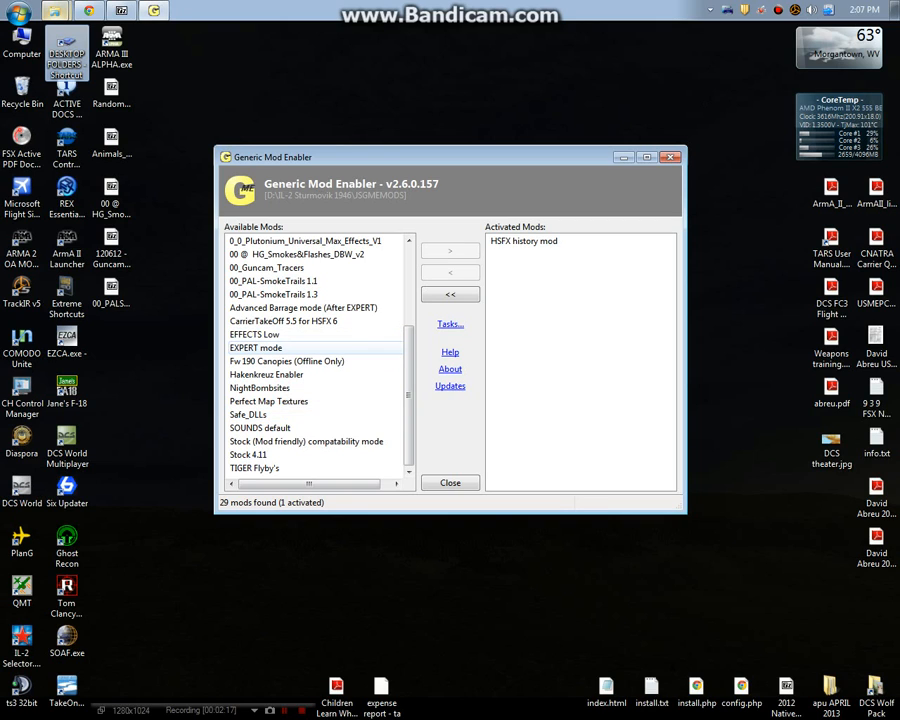
Activate EXPERT mode, CarrierTakeOff 5.5 for HSFX 6, Perfect Map Textures and TIGER Flyby's.
{"action": "left_click", "coordinate": [449, 249]}
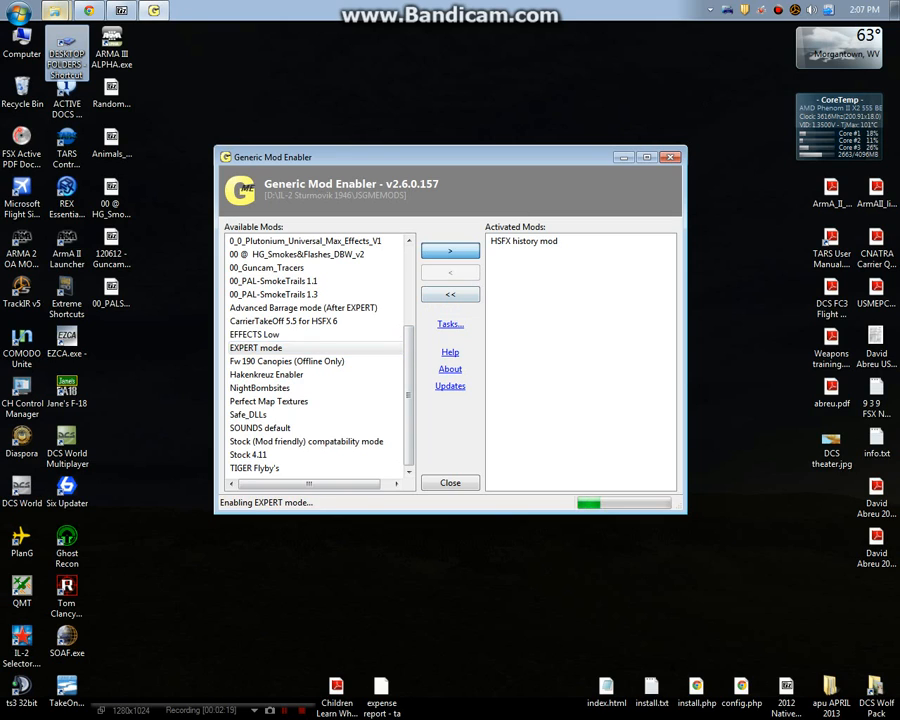
{"action": "left_click", "coordinate": [449, 250]}
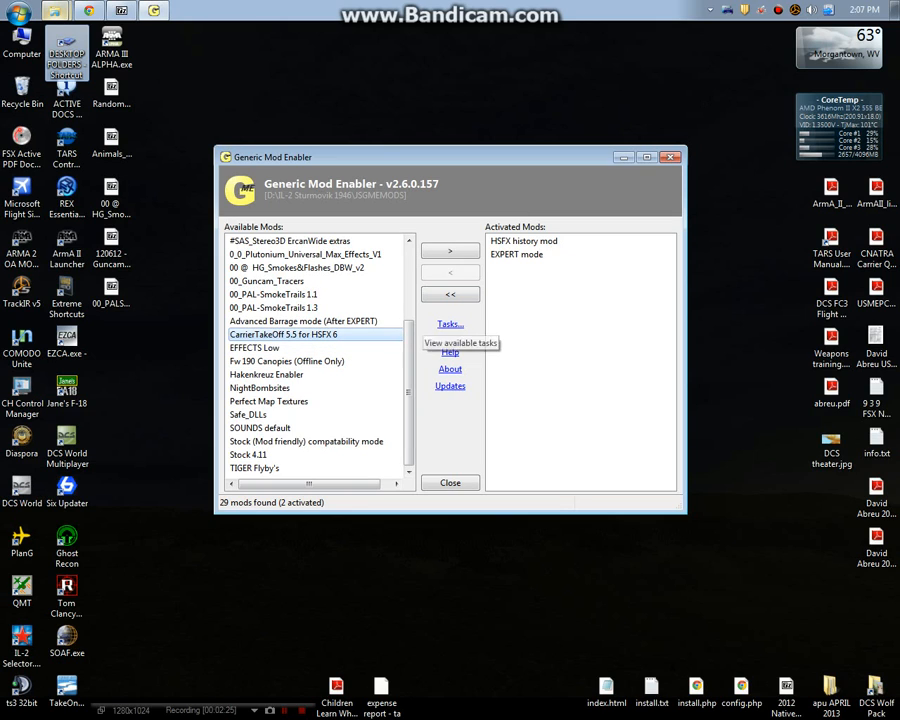
{"action": "left_click", "coordinate": [449, 250]}
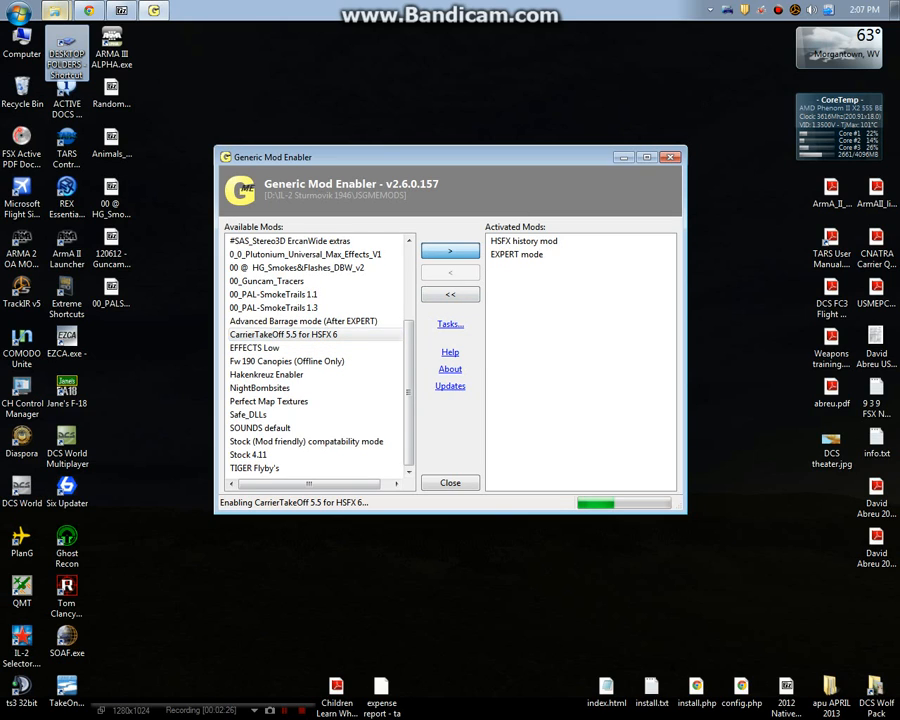
{"action": "left_click", "coordinate": [449, 250]}
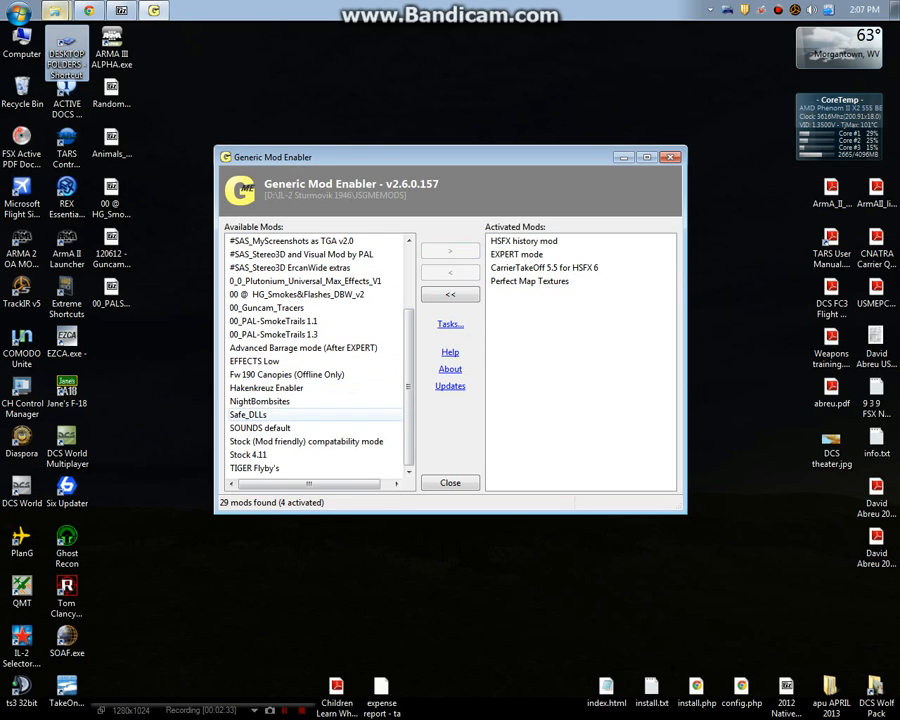
{"action": "left_click", "coordinate": [306, 441]}
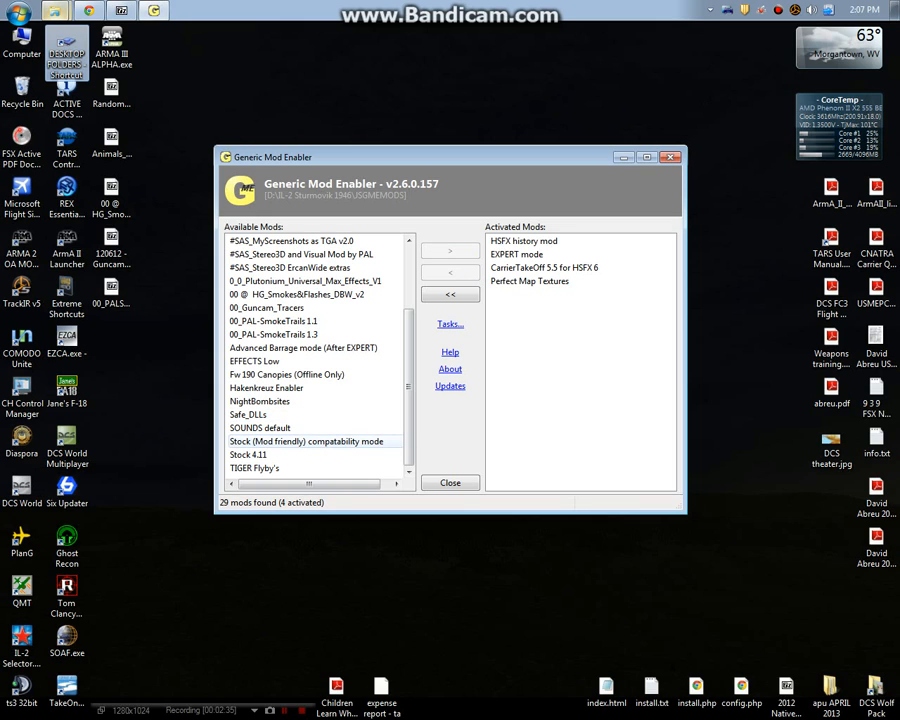
{"action": "left_click", "coordinate": [254, 468]}
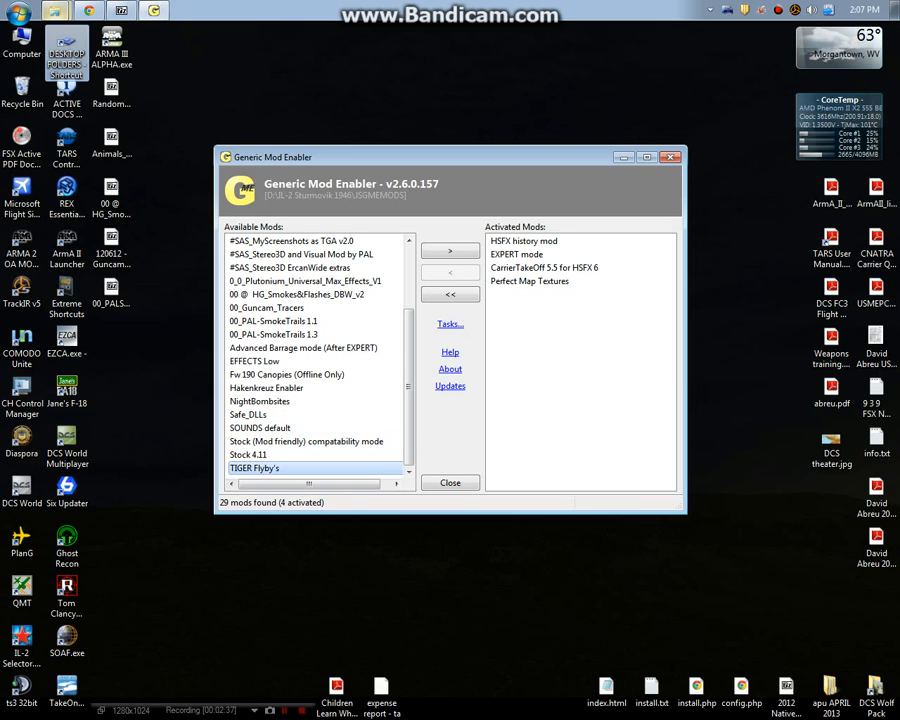
{"action": "left_click", "coordinate": [449, 250]}
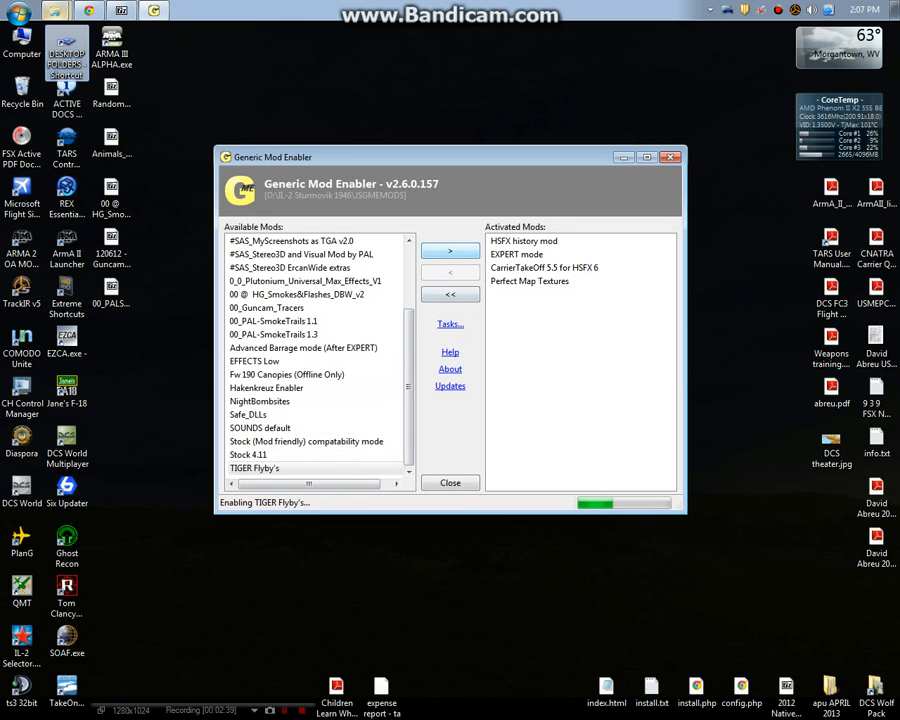
{"action": "left_click", "coordinate": [450, 250]}
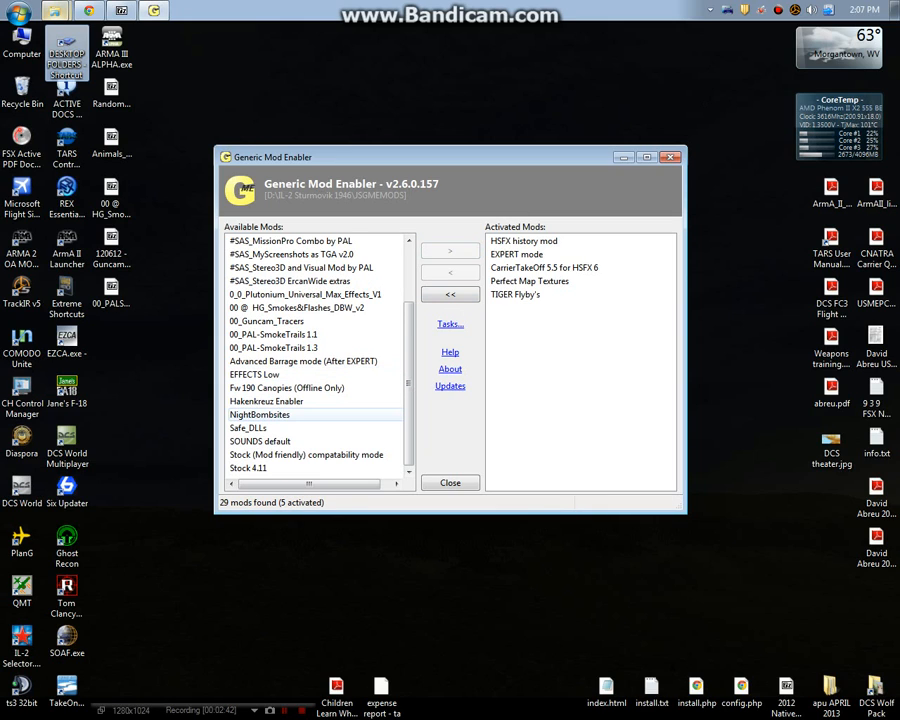
{"action": "left_click", "coordinate": [267, 441]}
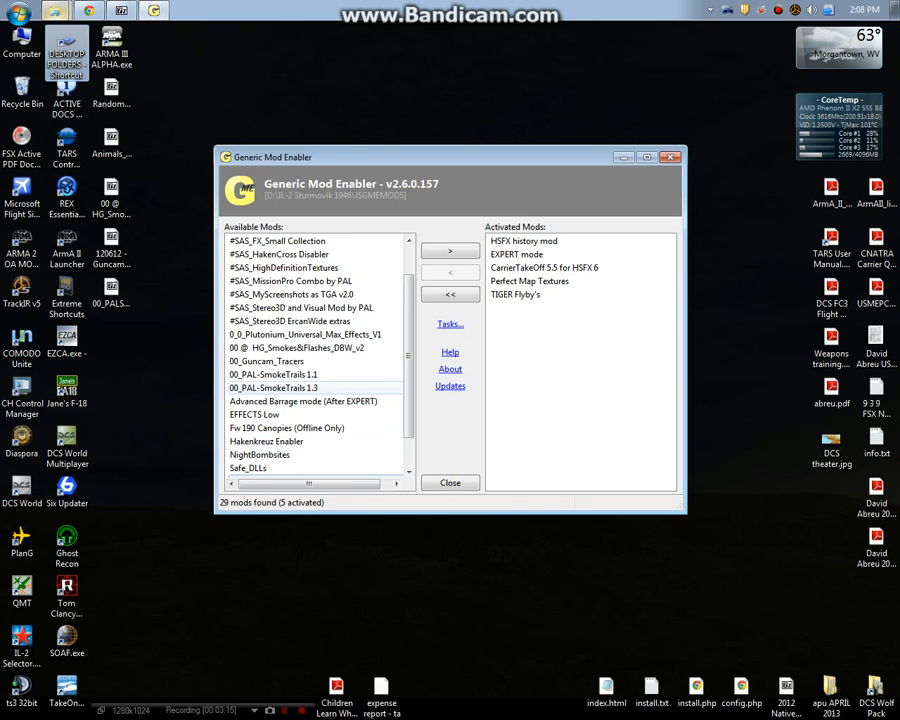
Select 00_PAL-SmokeTrails 1.3 in Available Mods and move it to the activated list.
{"action": "left_click", "coordinate": [273, 387]}
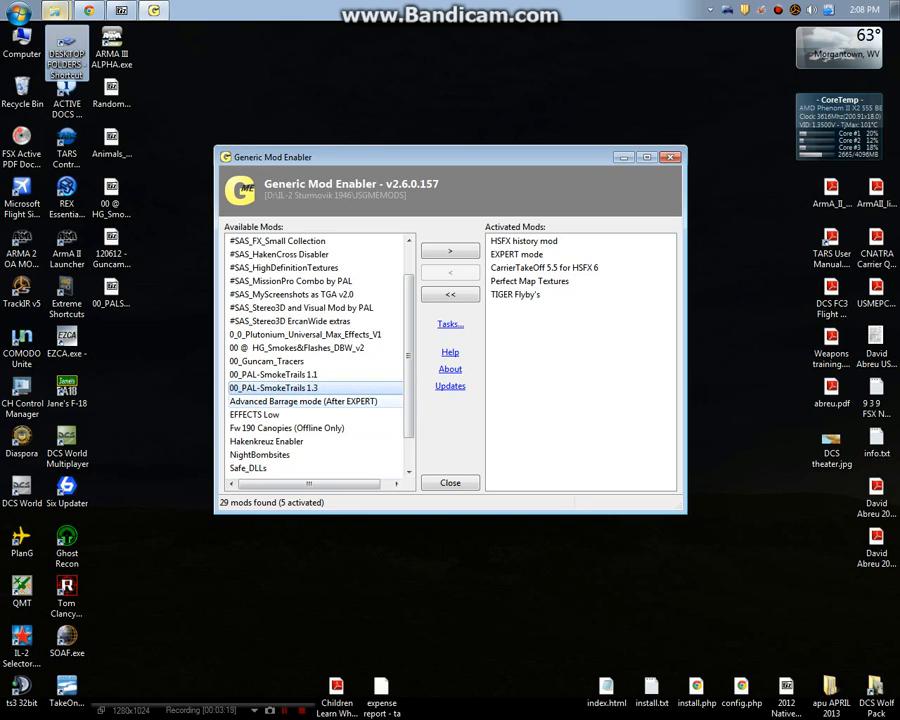
{"action": "left_click", "coordinate": [297, 347]}
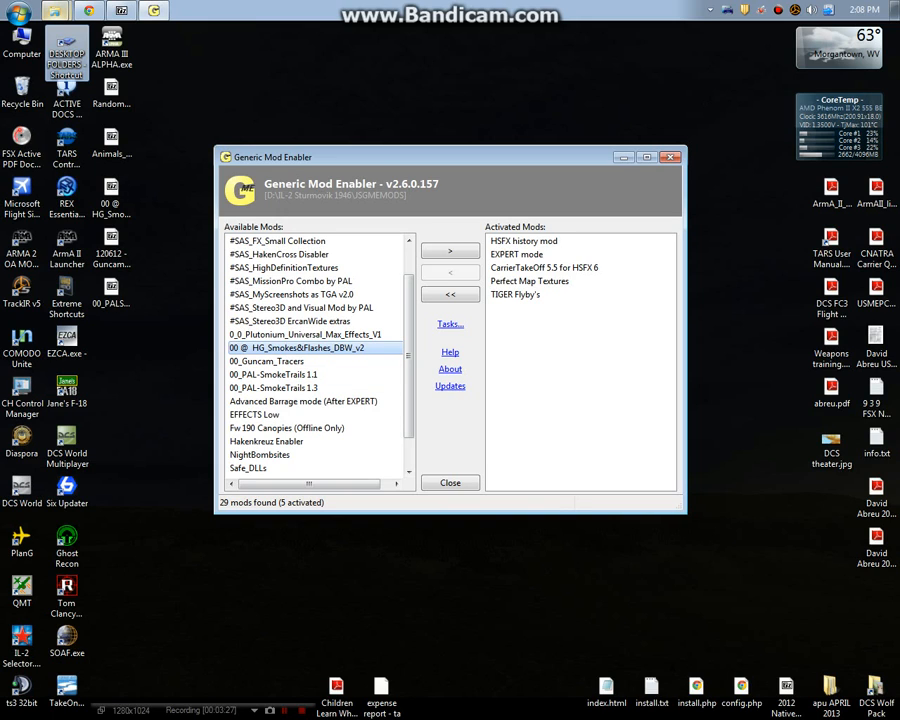
{"action": "left_click", "coordinate": [273, 387]}
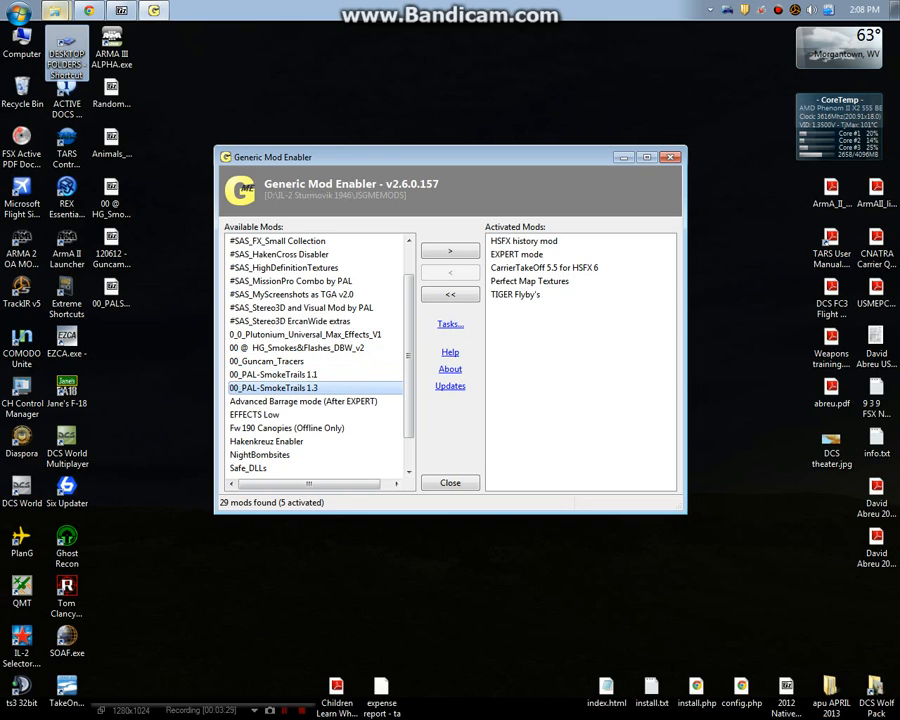
{"action": "left_click", "coordinate": [449, 249]}
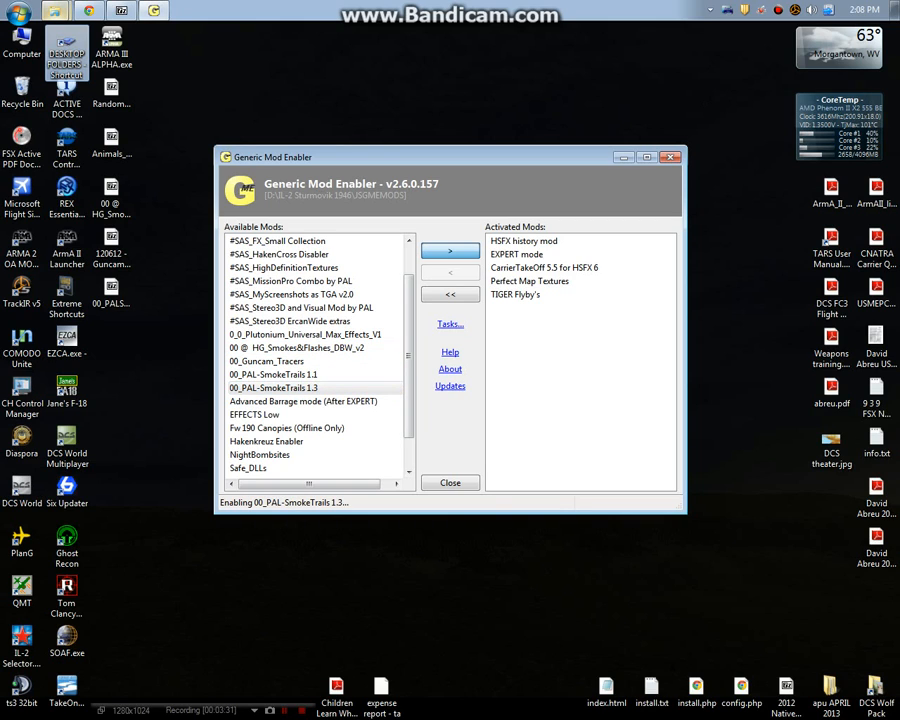
{"action": "left_click", "coordinate": [449, 250]}
{"action": "type", "text": "pal tacer"}
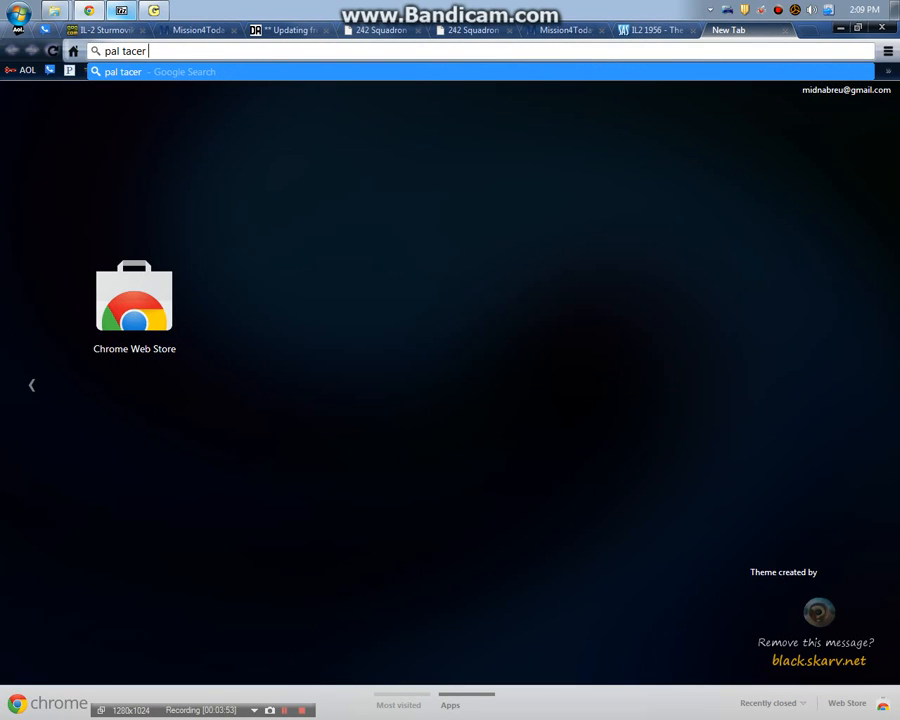
Search 'mod il2' and read the SAS1946 PAL Tracers and SmokeTrails v1.3 topic.
{"action": "type", "text": "mod il2"}
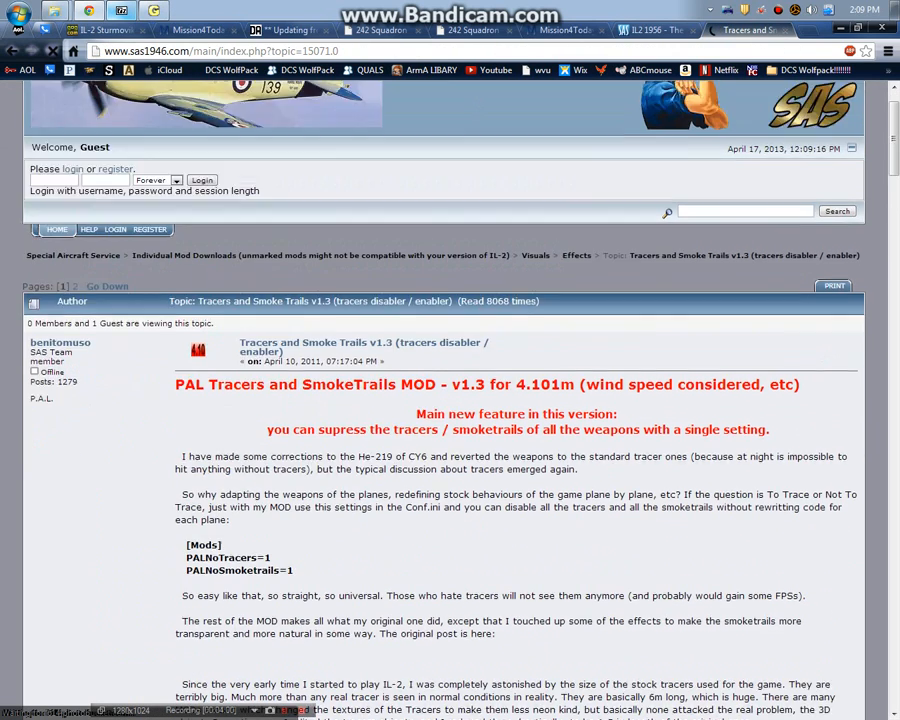
{"action": "scroll", "scroll_direction": "down", "scroll_amount": 3}
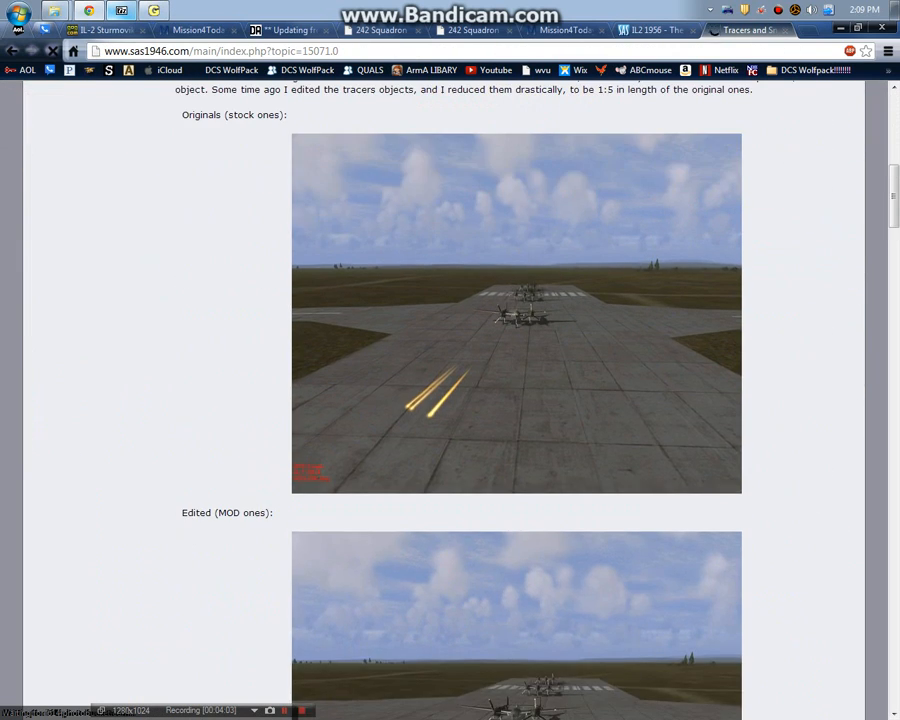
{"action": "scroll", "scroll_direction": "down", "scroll_amount": 3}
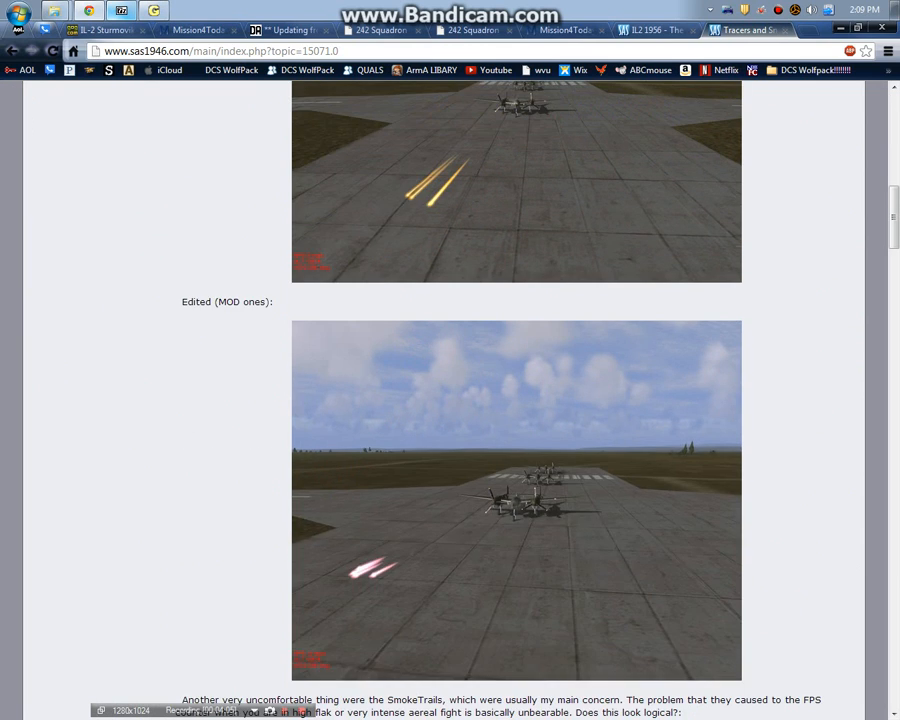
{"action": "scroll", "scroll_direction": "down", "scroll_amount": 3}
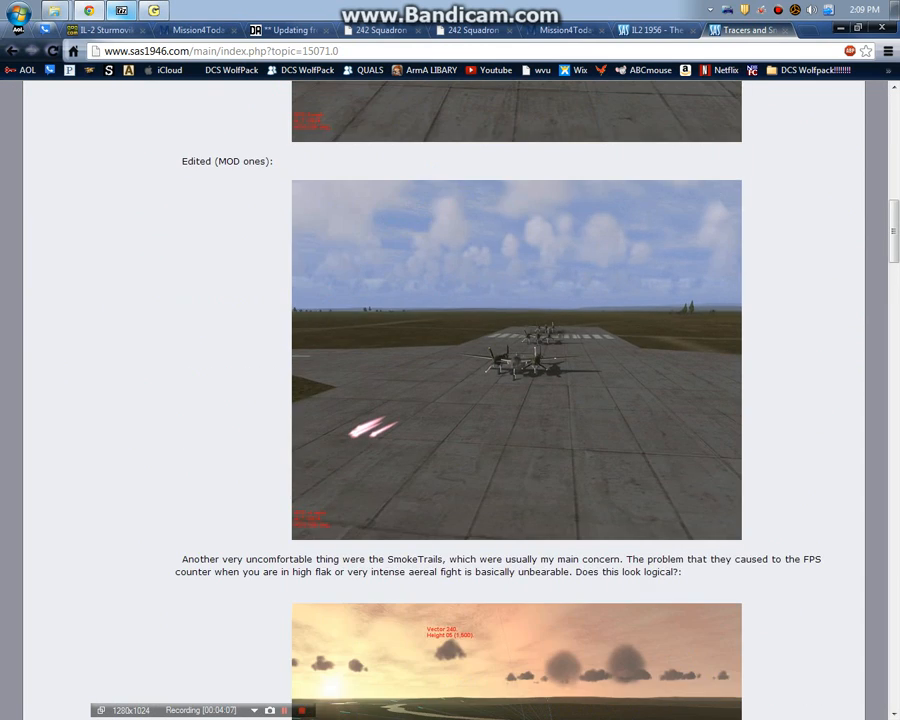
{"action": "scroll", "scroll_direction": "down", "scroll_amount": 3}
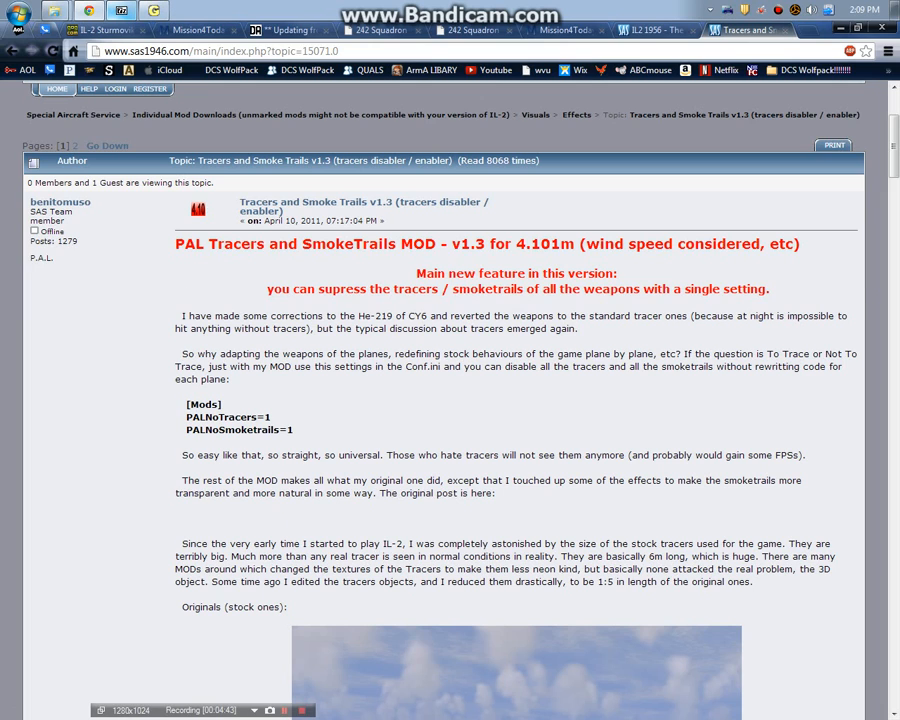
{"action": "scroll", "scroll_direction": "down", "scroll_amount": 3}
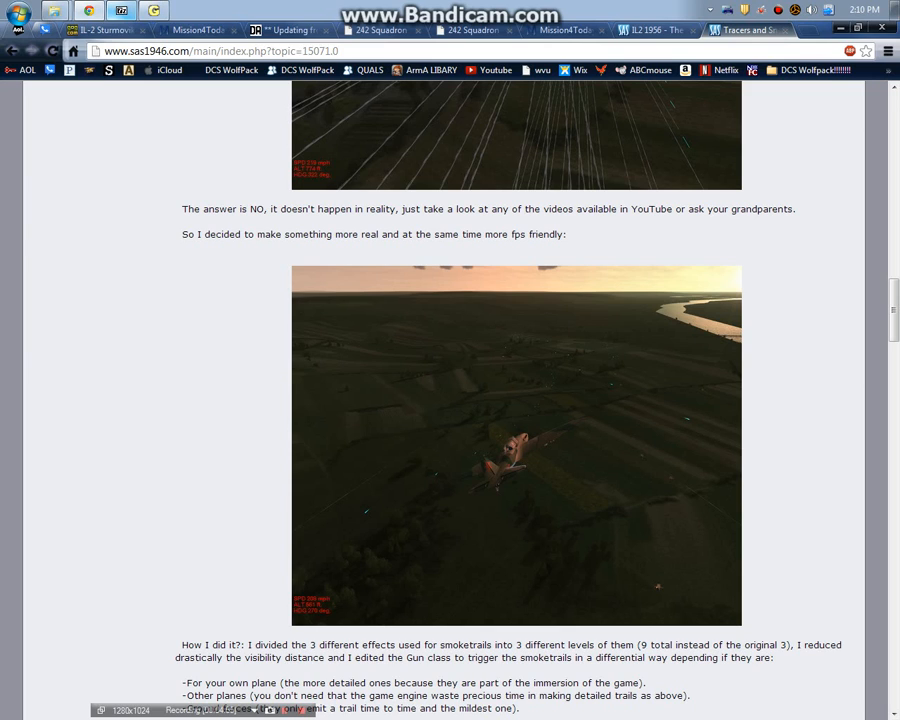
{"action": "scroll", "scroll_direction": "down", "scroll_amount": 3}
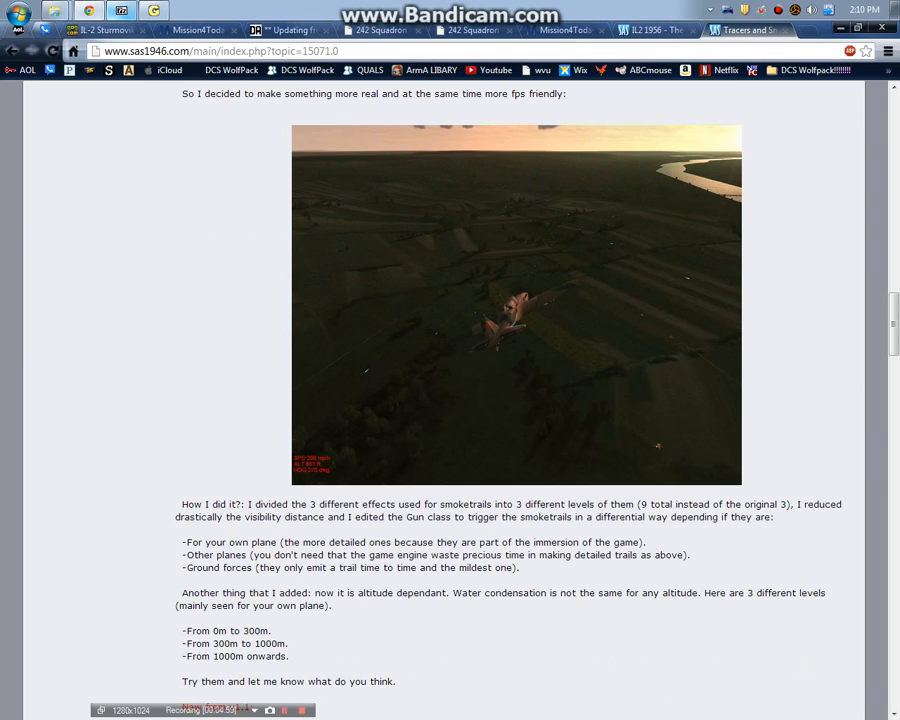
{"action": "scroll", "scroll_direction": "up", "scroll_amount": 3}
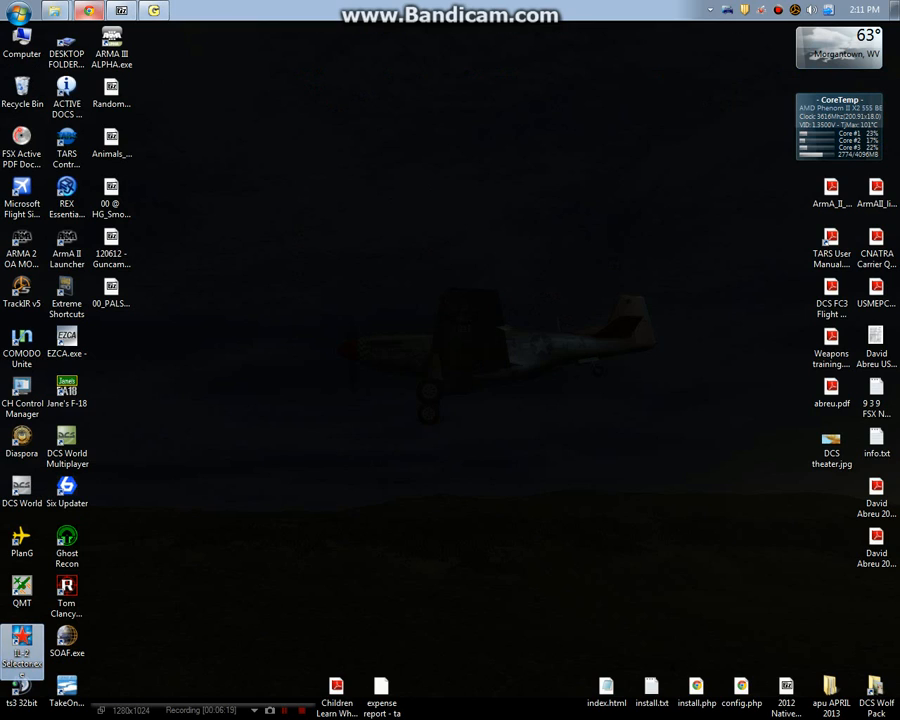
Review IL-2 Selector's Game Type choices and reopen the IL-2 Sturmovik 1946 folder.
{"action": "double_click", "coordinate": [15, 650]}
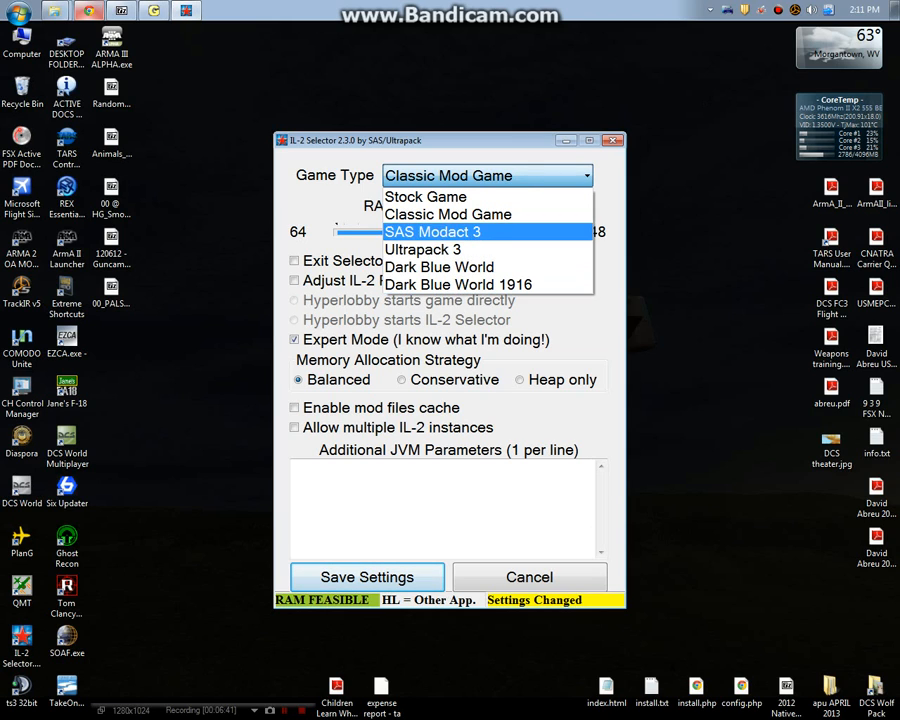
{"action": "left_click", "coordinate": [447, 214]}
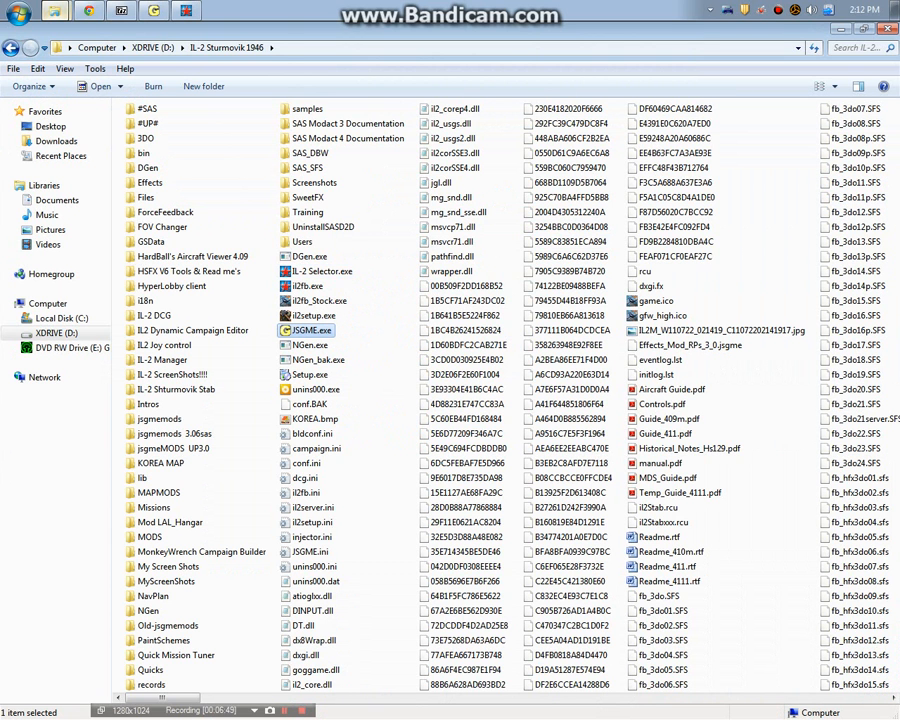
Reopen JSGME to check the six activated mods, then switch to Chrome's AOL Mail tab.
{"action": "double_click", "coordinate": [313, 330]}
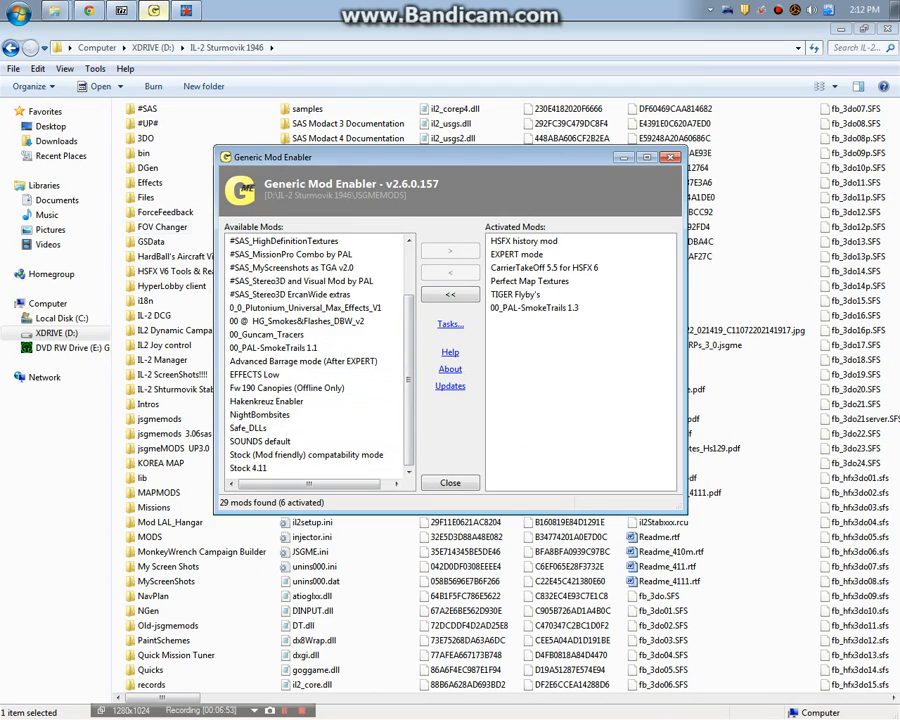
{"action": "left_click", "coordinate": [449, 482]}
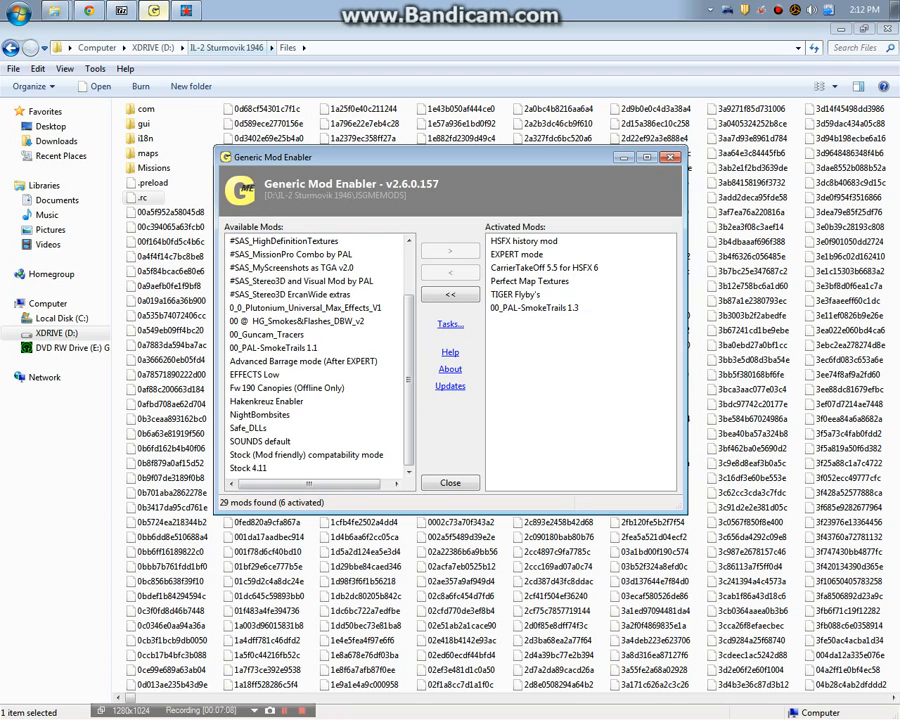
{"action": "left_click", "coordinate": [450, 482]}
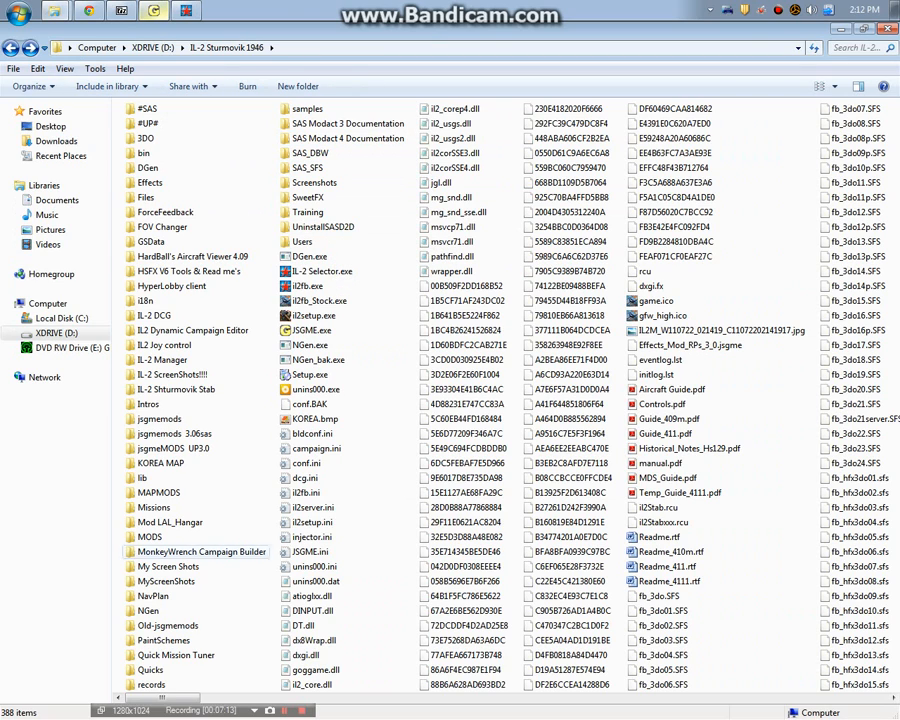
{"action": "double_click", "coordinate": [160, 537]}
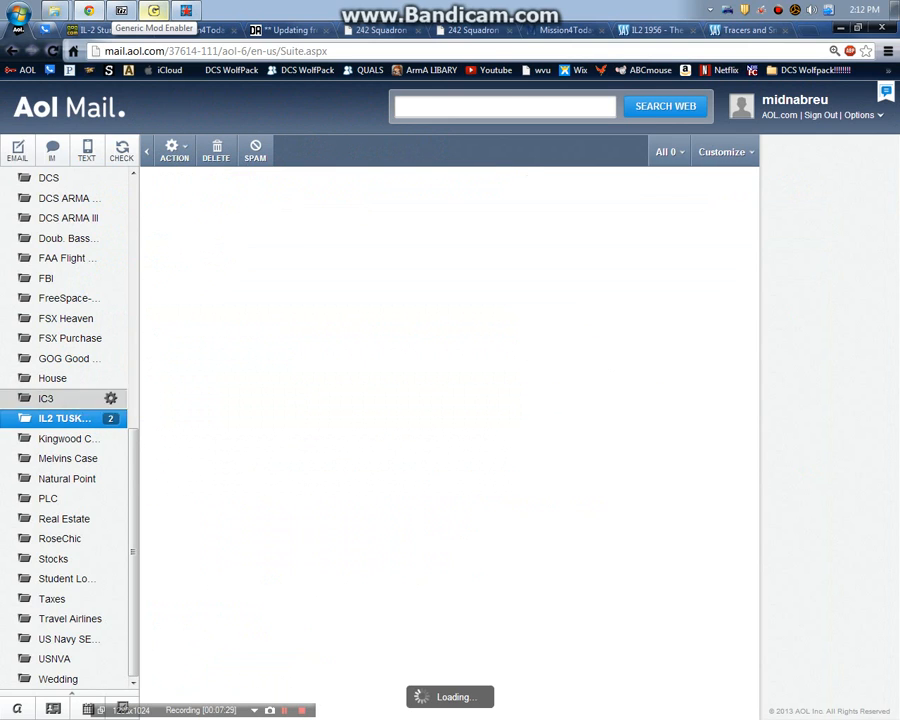
Open the HSFX Jet Era North Korea email in the IL2 folder and read its SAS1946 topic.
{"action": "left_click", "coordinate": [60, 418]}
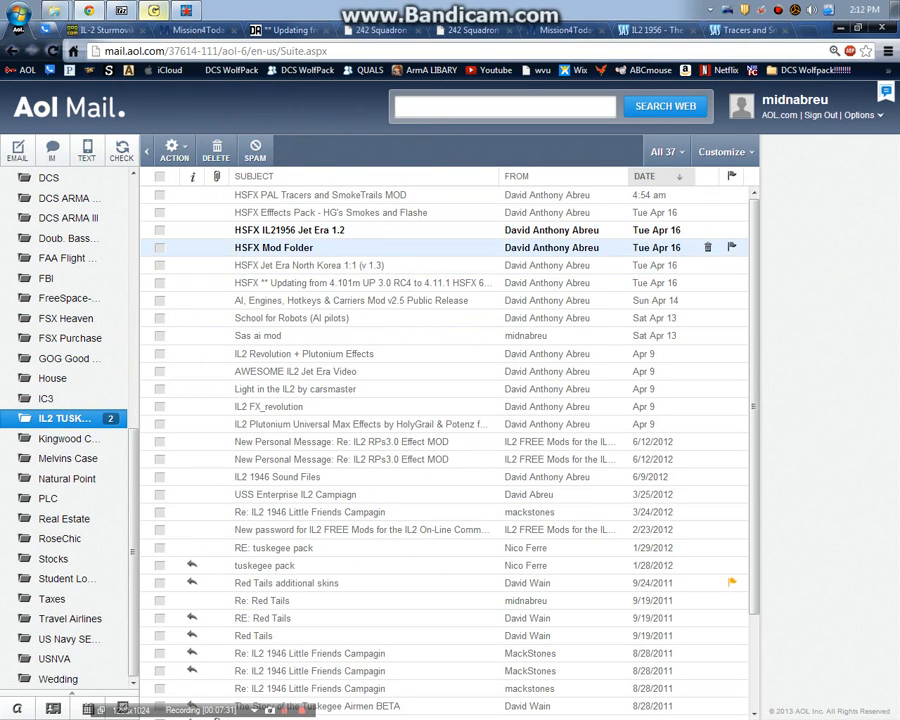
{"action": "left_click", "coordinate": [310, 265]}
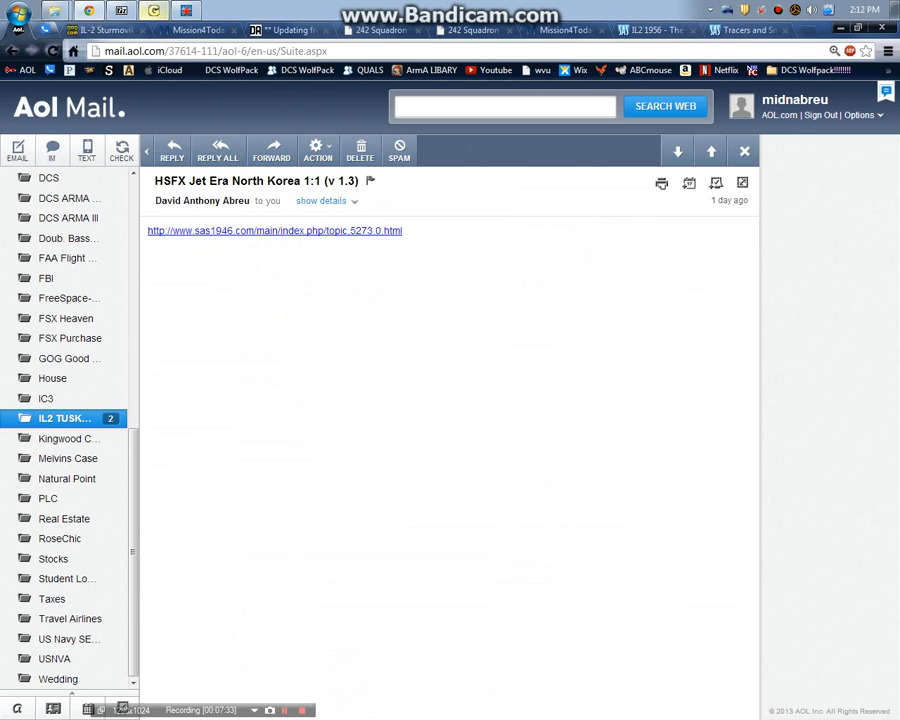
{"action": "left_click", "coordinate": [270, 229]}
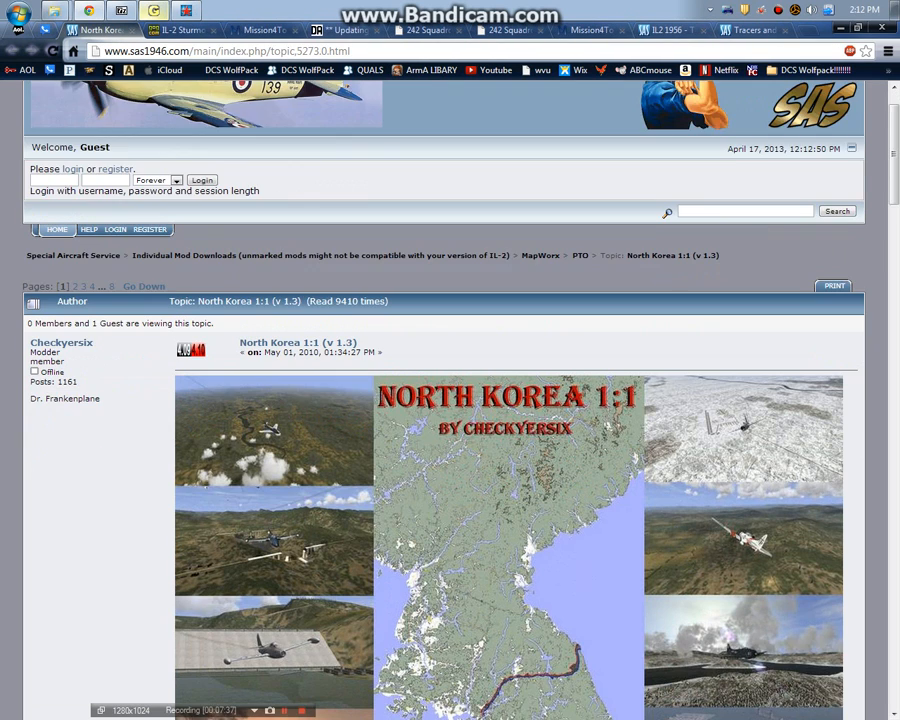
{"action": "scroll", "scroll_direction": "down", "scroll_amount": 3}
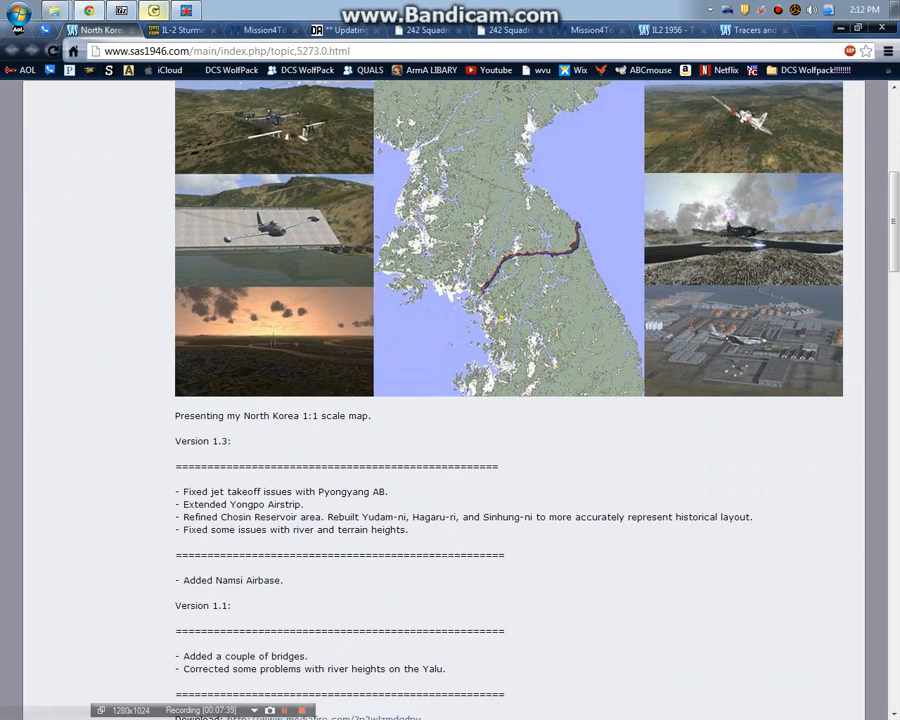
{"action": "scroll", "scroll_direction": "down", "scroll_amount": 3}
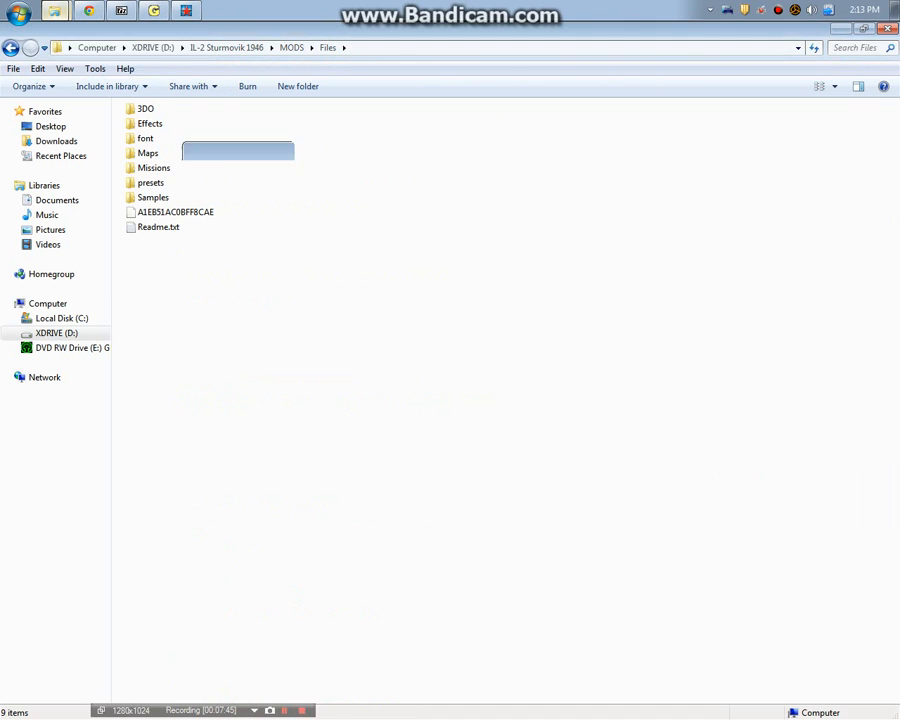
Go to D:\IL2 Tools Patches and Utilities and open CY6_North_Korea.rar in 7-Zip.
{"action": "left_click", "coordinate": [160, 110]}
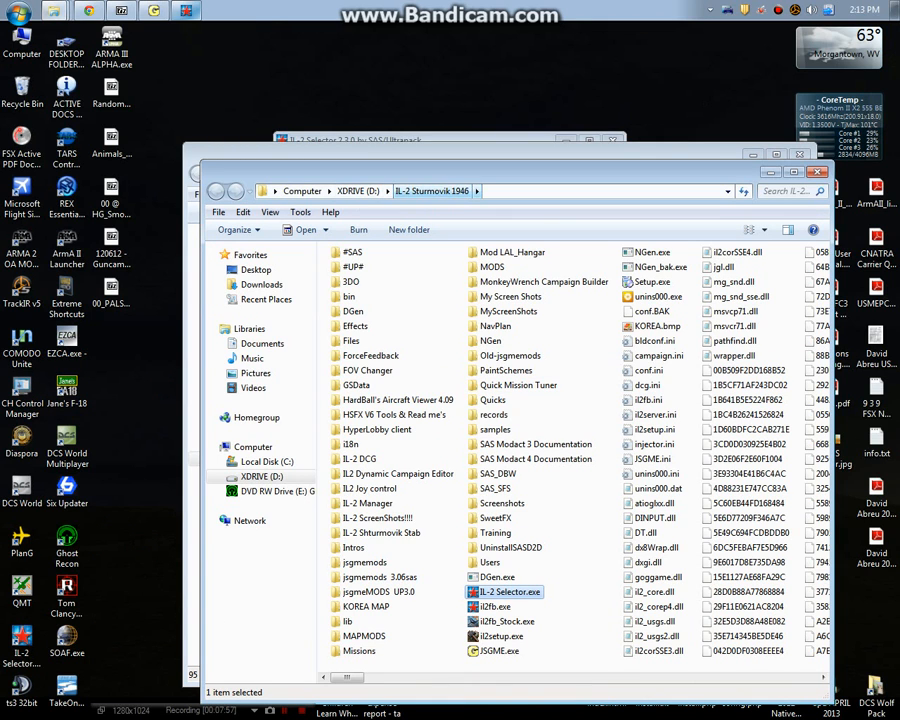
{"action": "left_click", "coordinate": [216, 191]}
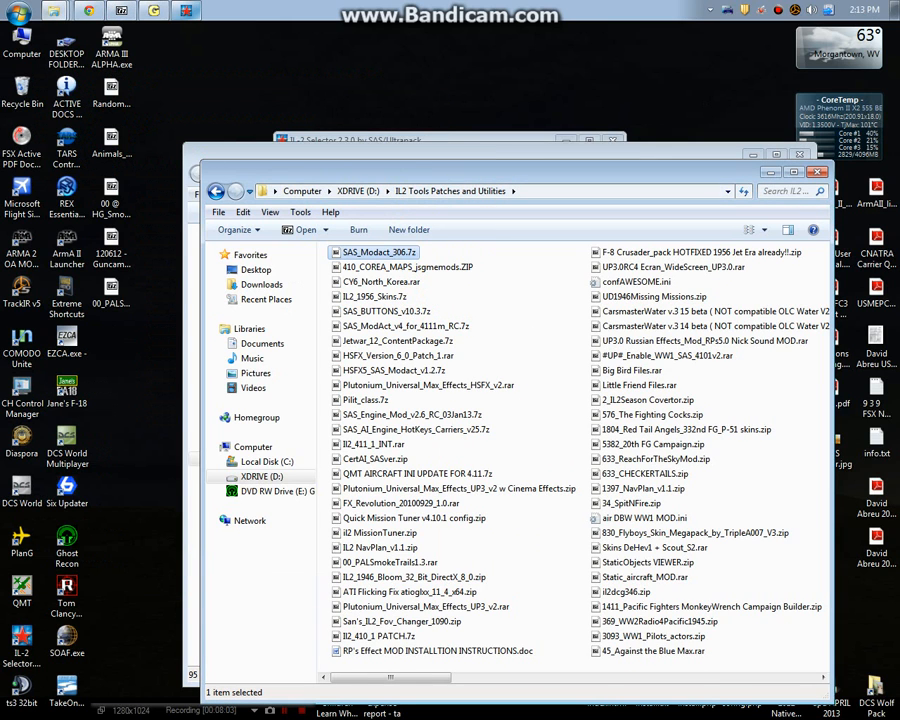
{"action": "mouse_move", "coordinate": [405, 267]}
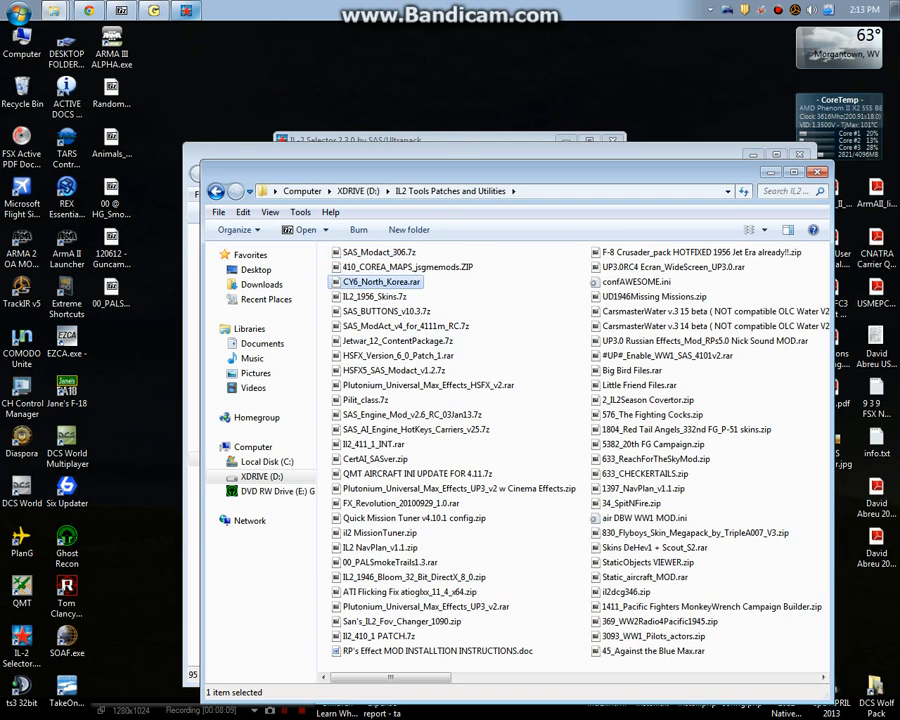
{"action": "double_click", "coordinate": [377, 281]}
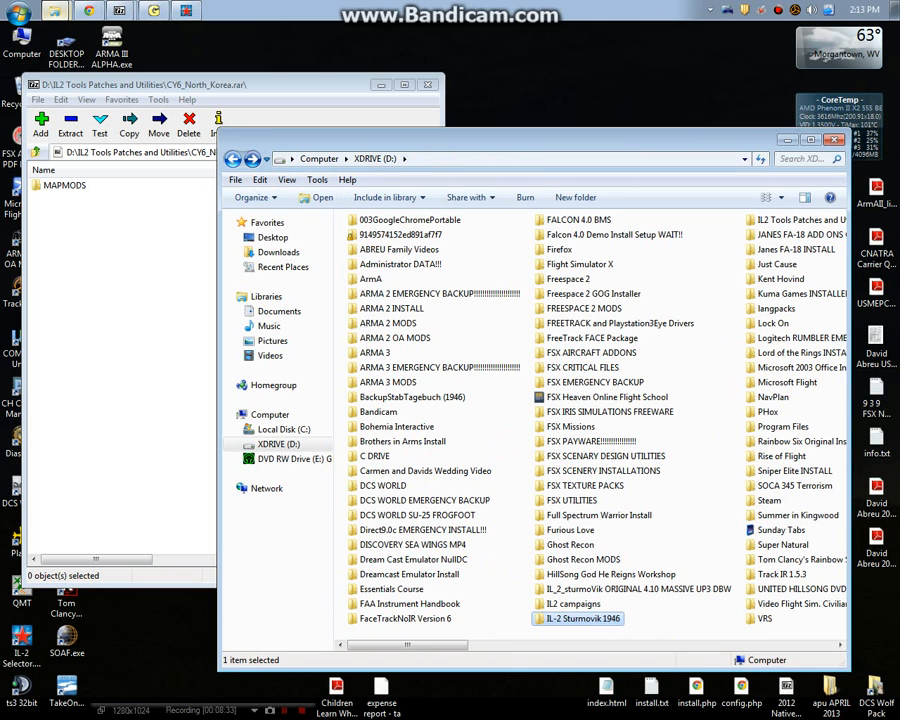
Browse into the IL-2 Sturmovik 1946\MODS\Files folder.
{"action": "double_click", "coordinate": [584, 618]}
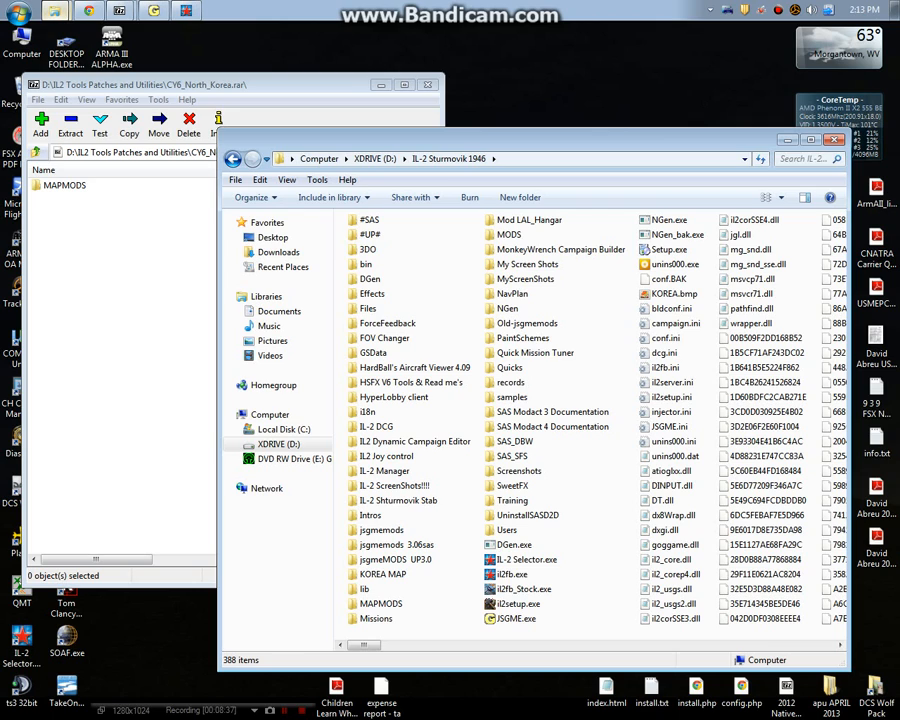
{"action": "mouse_move", "coordinate": [509, 234]}
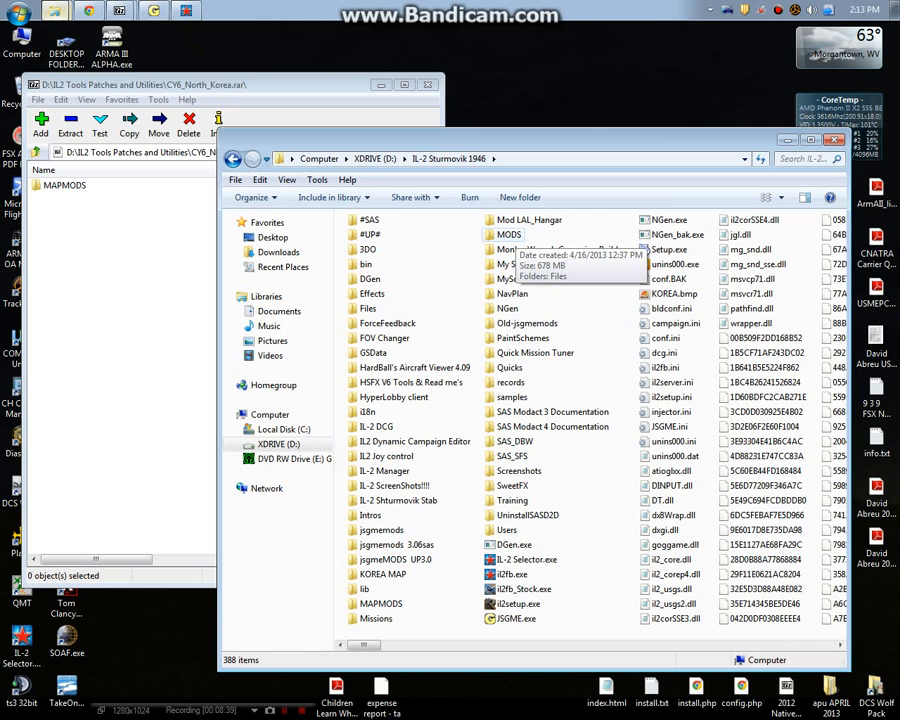
{"action": "double_click", "coordinate": [509, 234]}
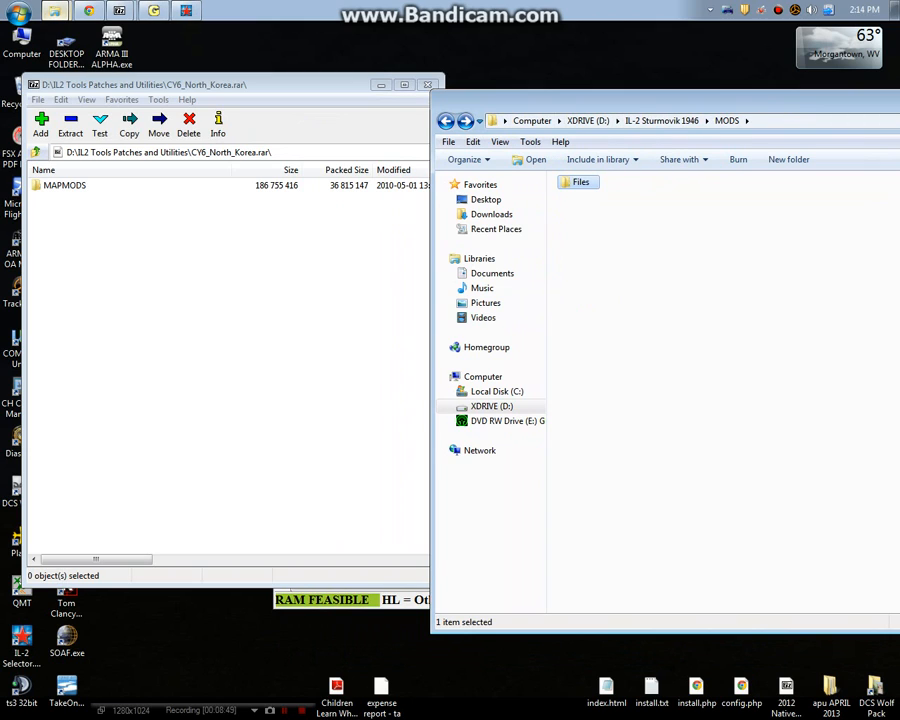
{"action": "double_click", "coordinate": [579, 182]}
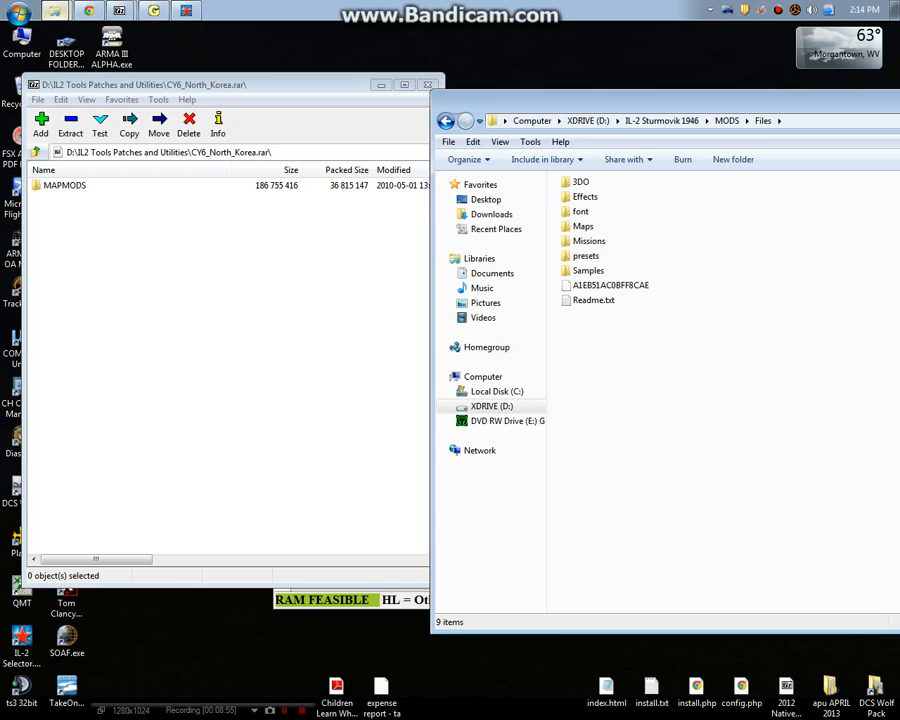
Copy the archive's MAPMODS contents to D:\IL-2 Sturmovik 1946\MODS\Files.
{"action": "double_click", "coordinate": [64, 185]}
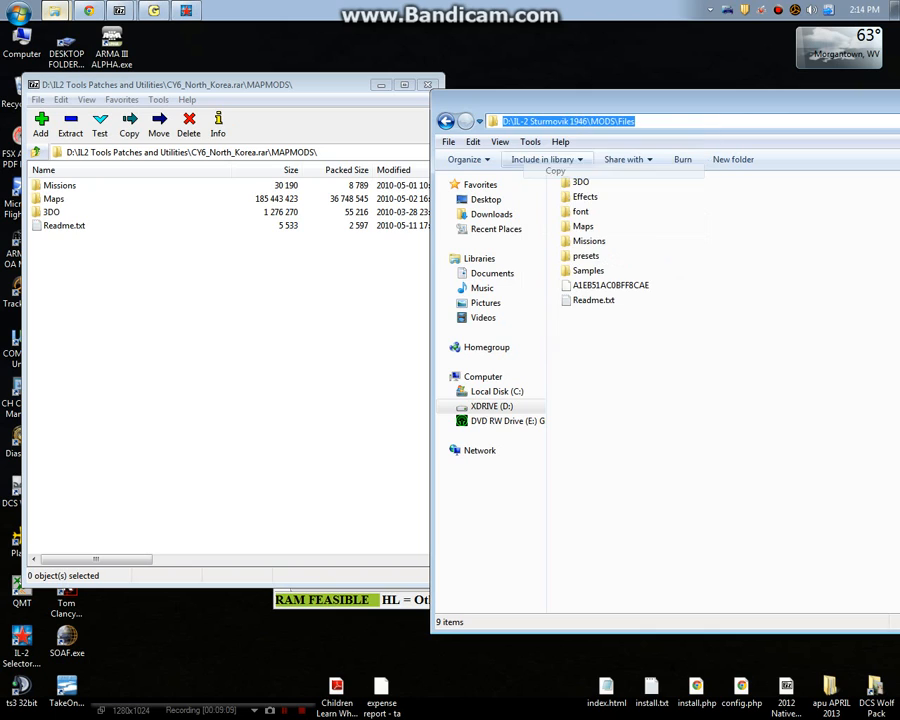
{"action": "left_click", "coordinate": [129, 125]}
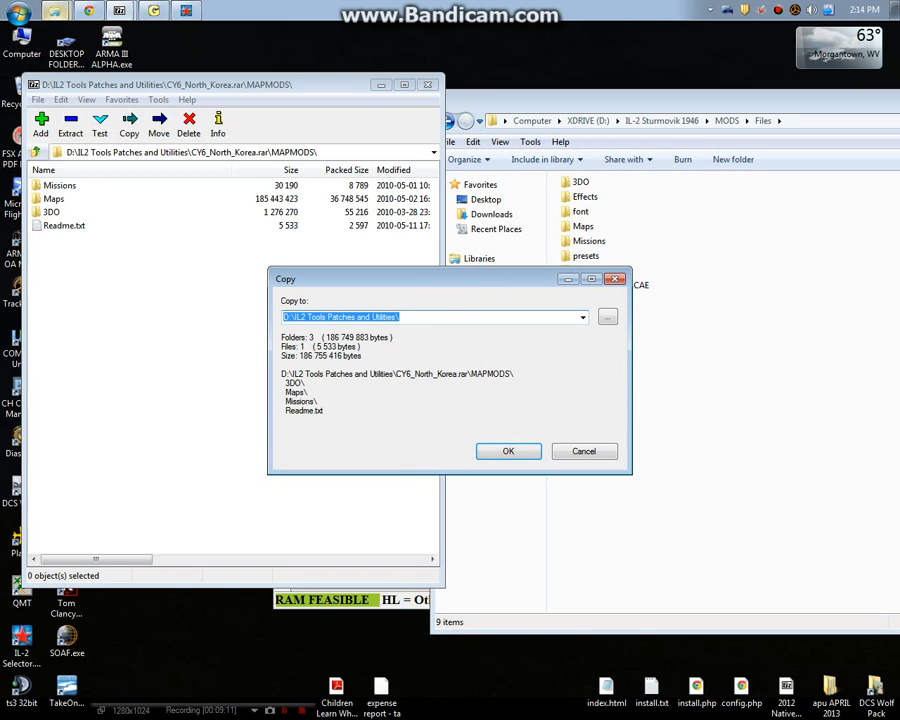
{"action": "type", "text": "D:\\IL-2 Sturmovik 1946\\MODS\\Files"}
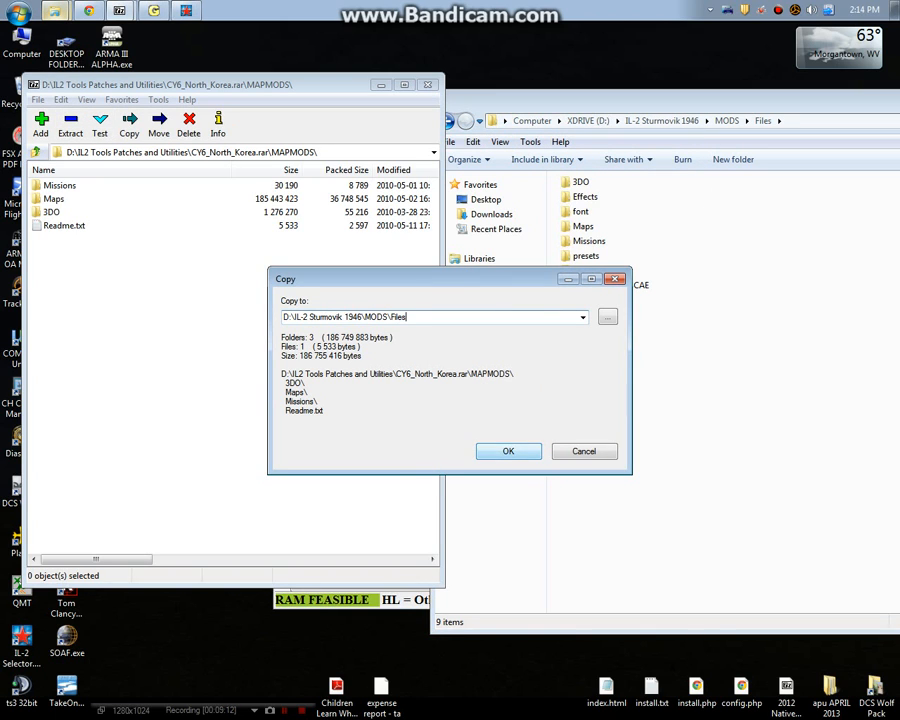
{"action": "left_click", "coordinate": [508, 451]}
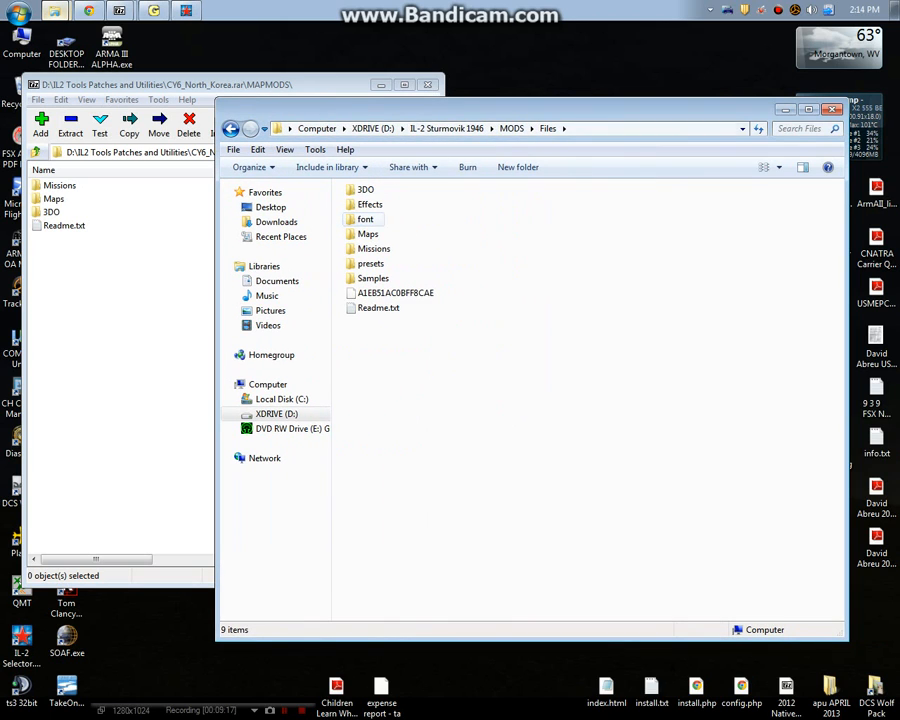
{"action": "mouse_move", "coordinate": [368, 234]}
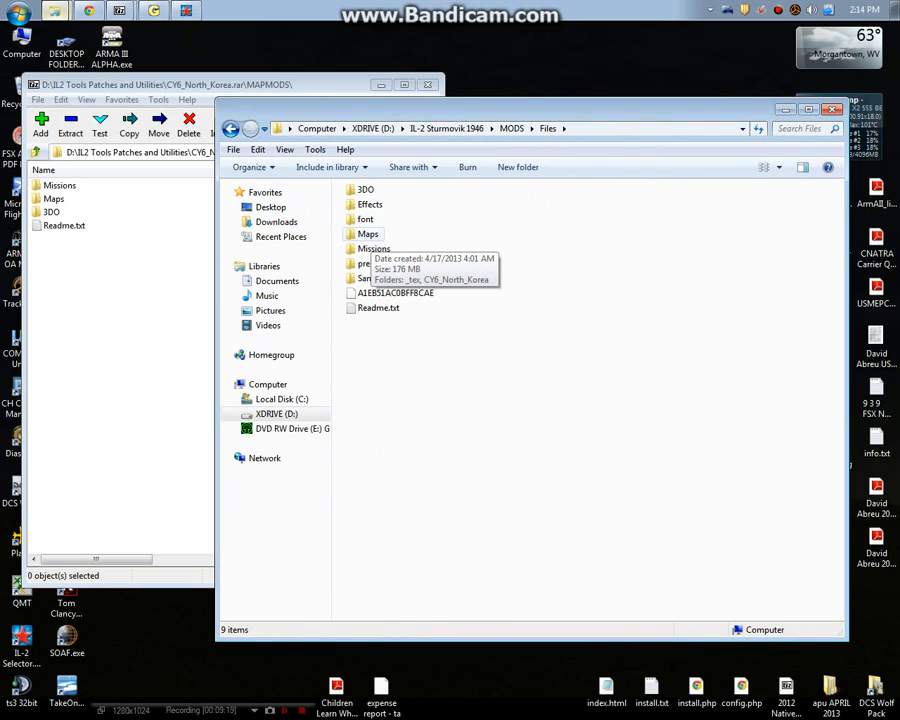
Navigate from the main game folder into Files\maps and open all.ini in Notepad.
{"action": "double_click", "coordinate": [371, 233]}
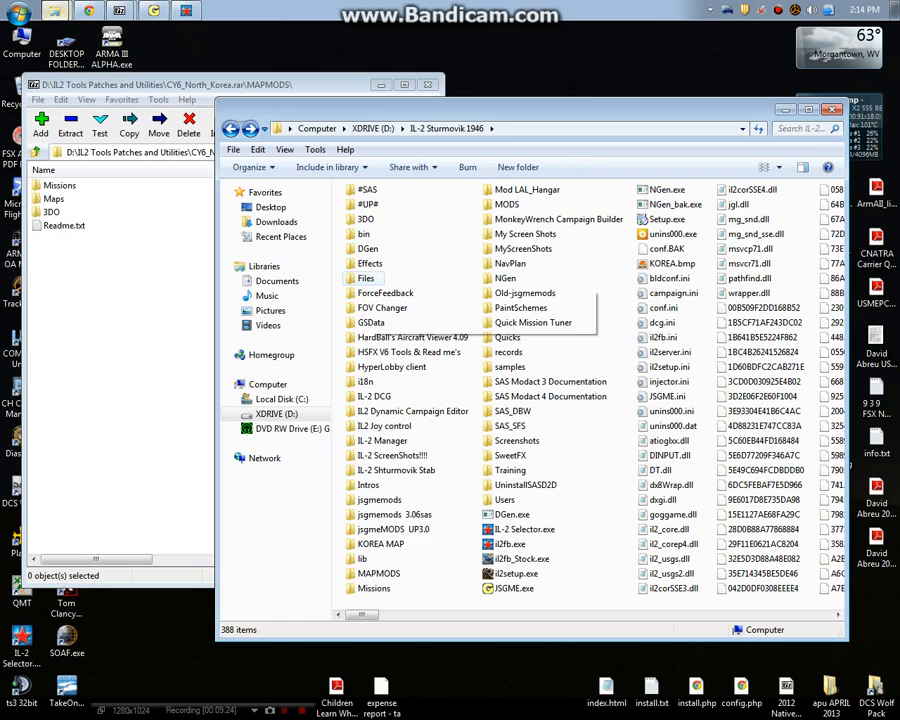
{"action": "double_click", "coordinate": [364, 277]}
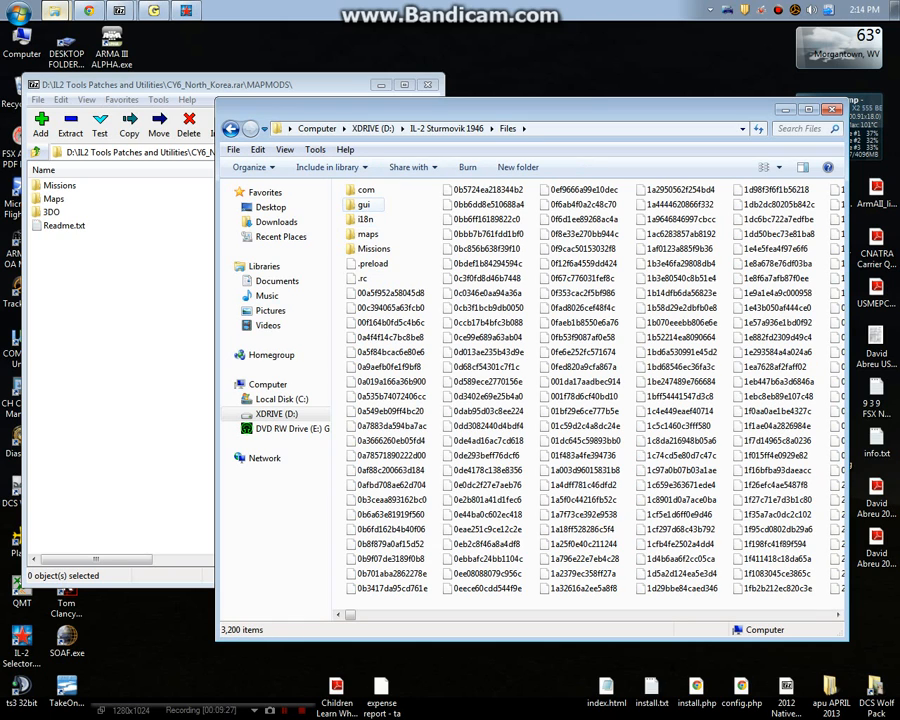
{"action": "double_click", "coordinate": [366, 233]}
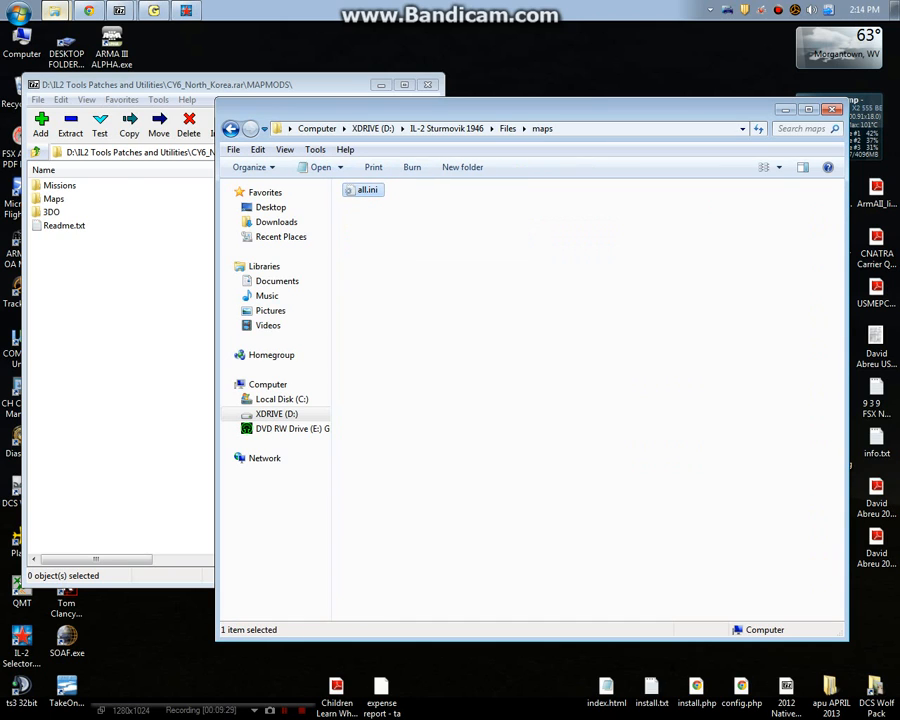
{"action": "double_click", "coordinate": [362, 190]}
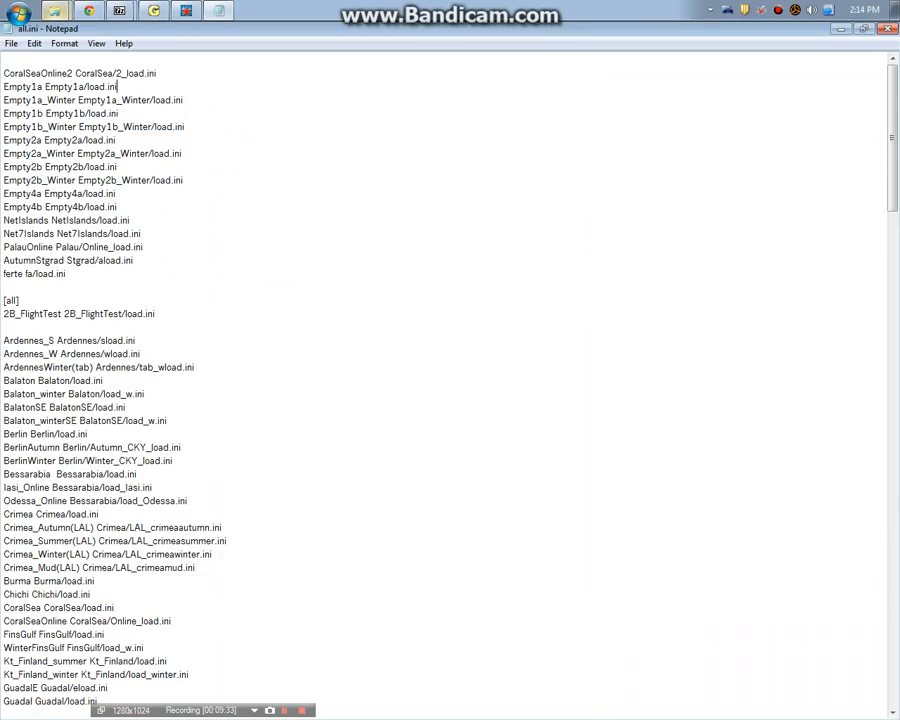
{"action": "scroll", "scroll_direction": "down", "scroll_amount": 3}
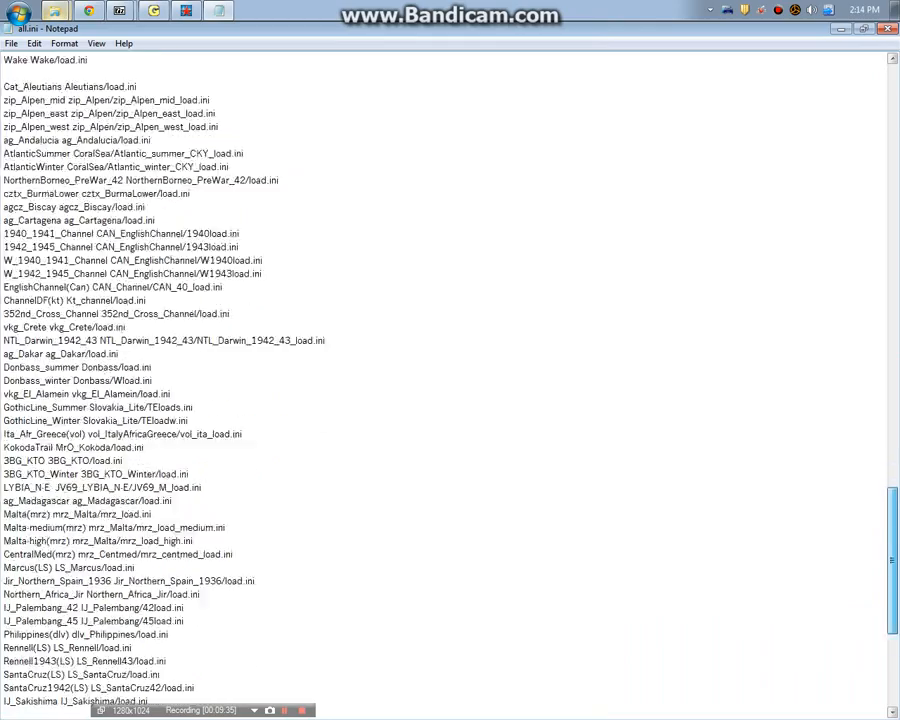
{"action": "scroll", "scroll_direction": "down", "scroll_amount": 3}
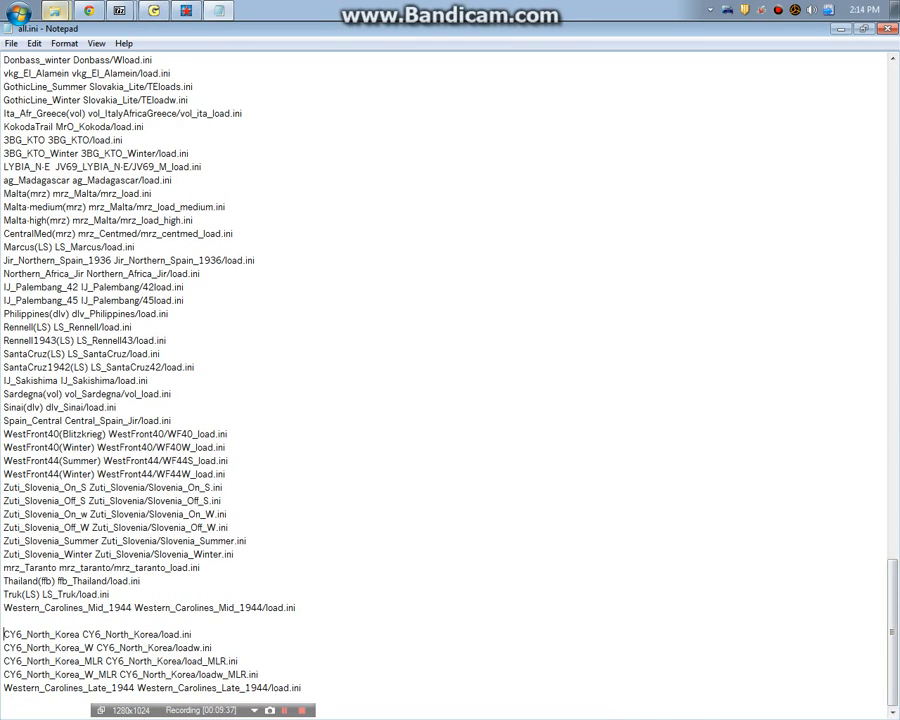
{"action": "left_click_drag", "start_coordinate": [3, 634], "coordinate": [300, 688]}
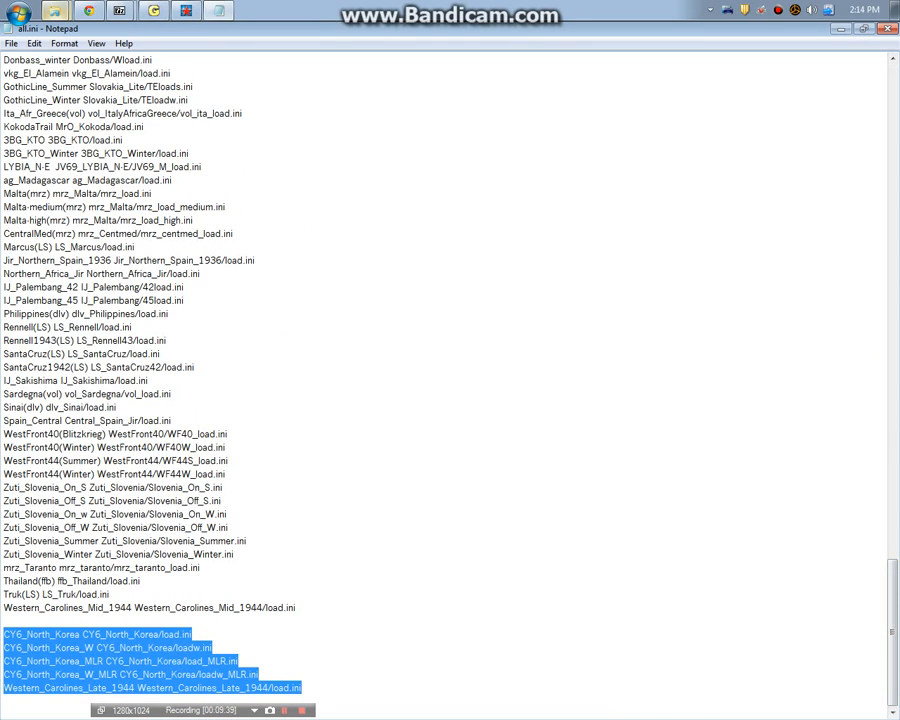